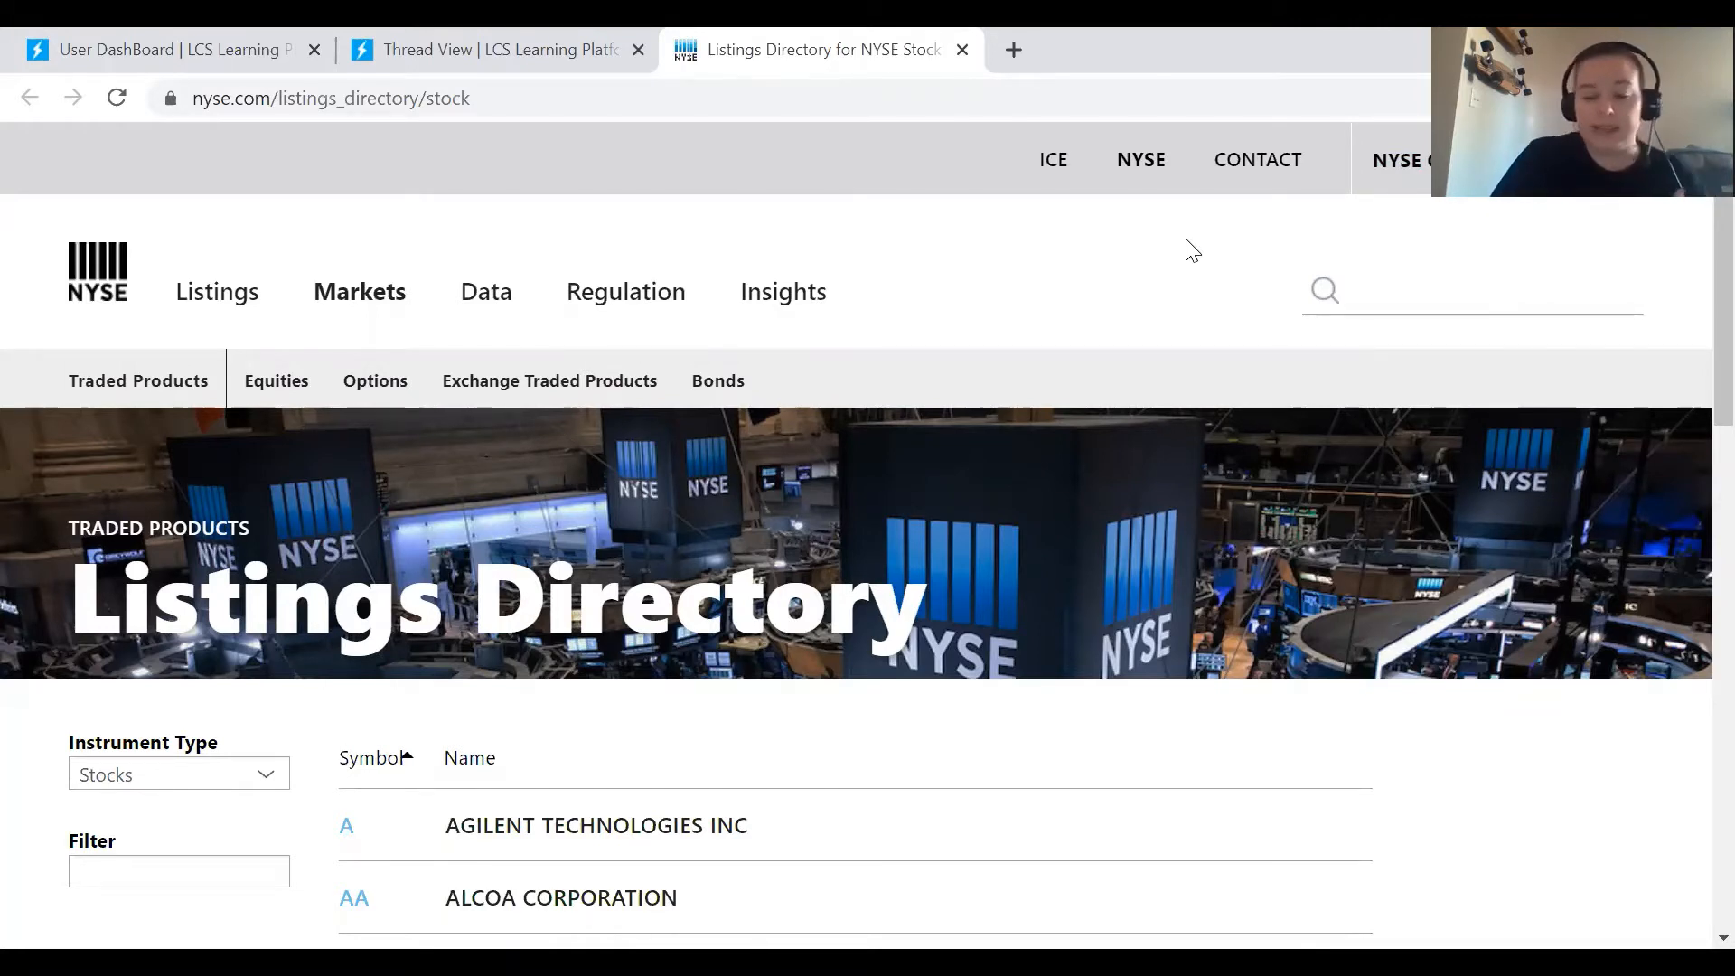
# Step: Filter the Listings Directory by 'apple', then by symbol 'AAPL' to leave only Apple Inc
pyautogui.scroll(-3)
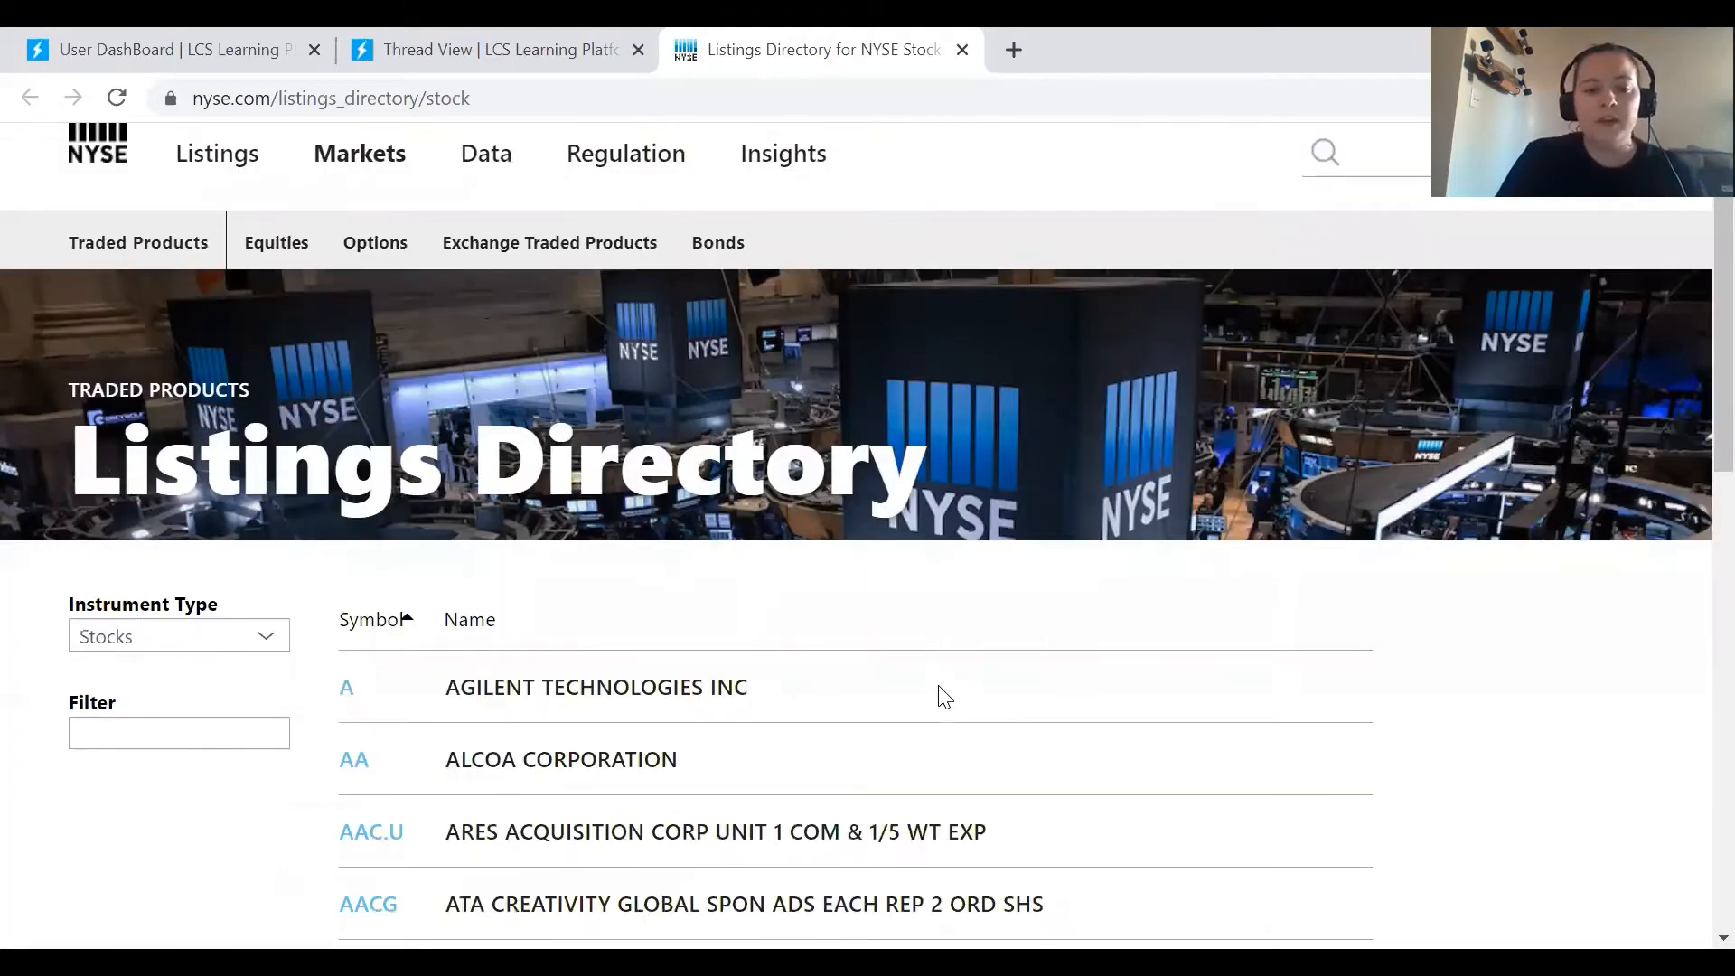
pyautogui.scroll(-3)
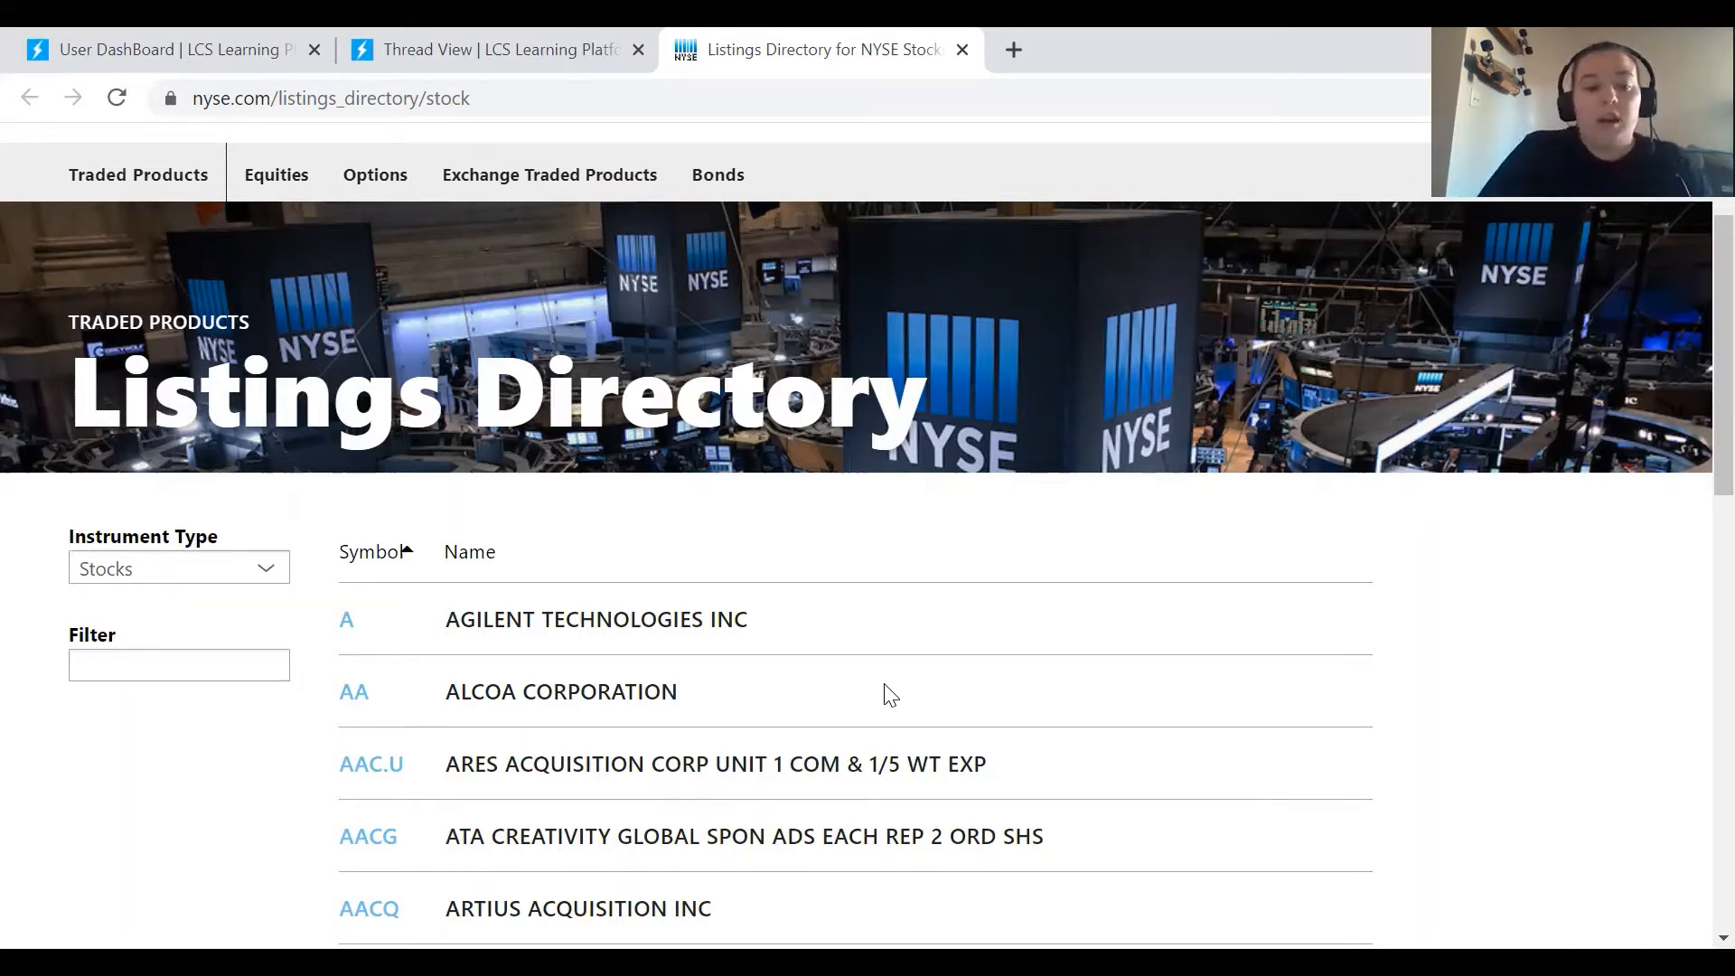
pyautogui.click(179, 663)
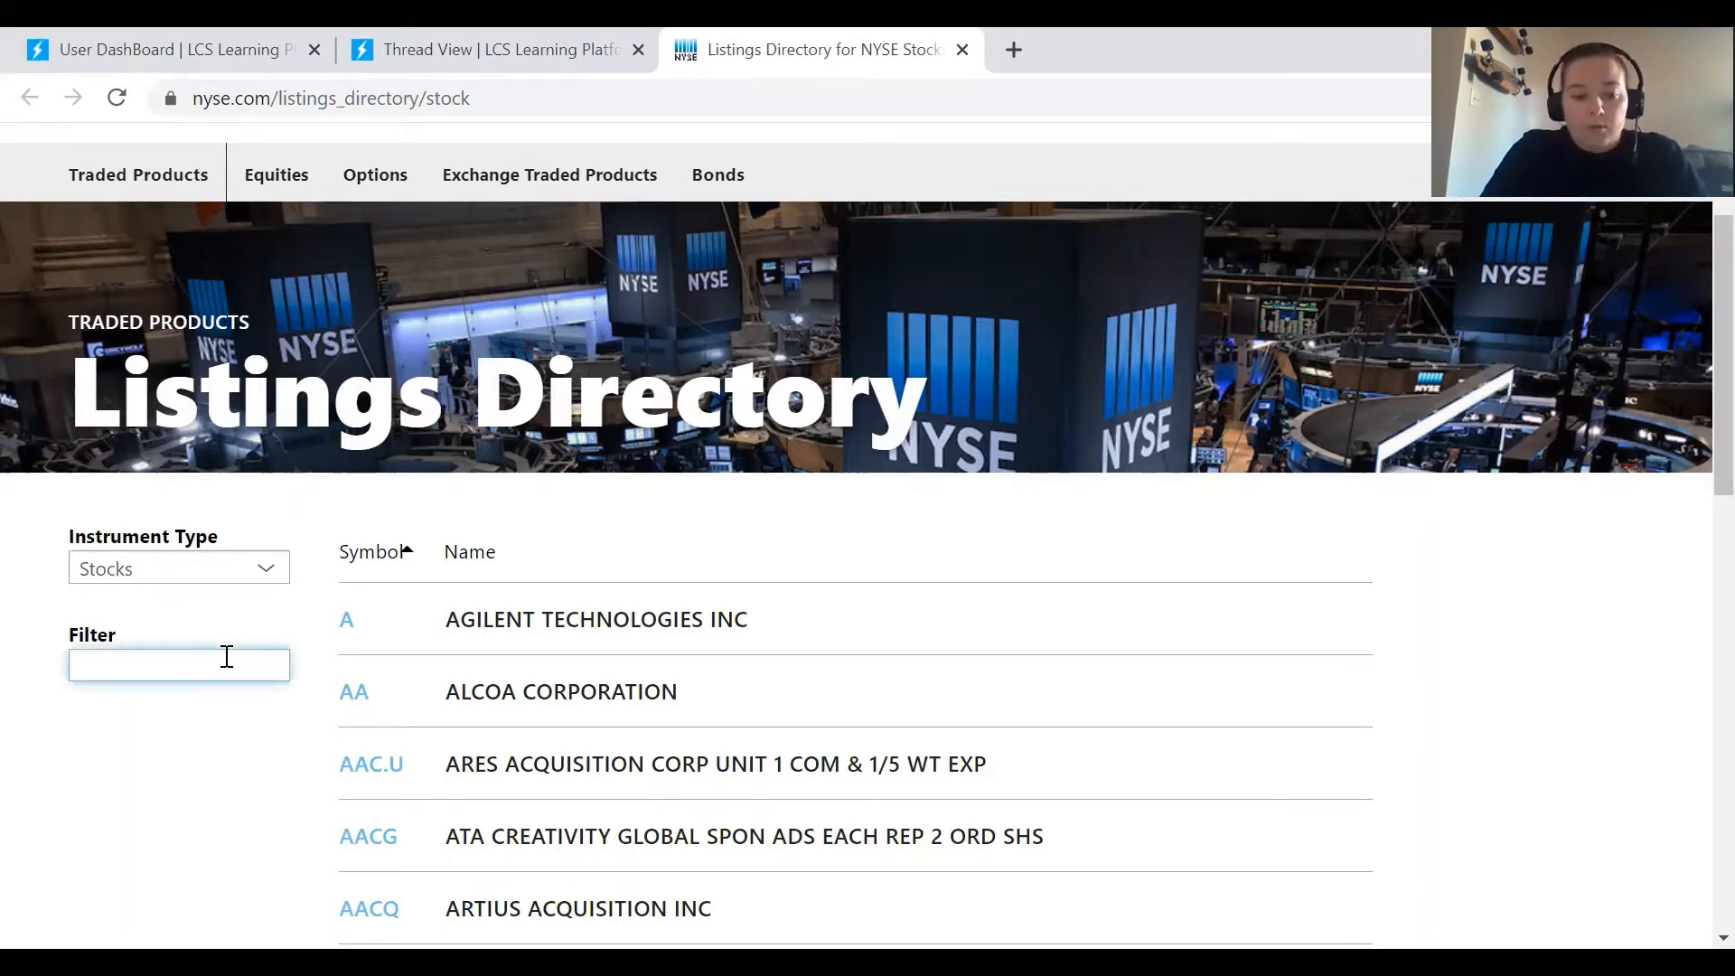
pyautogui.write('apple')
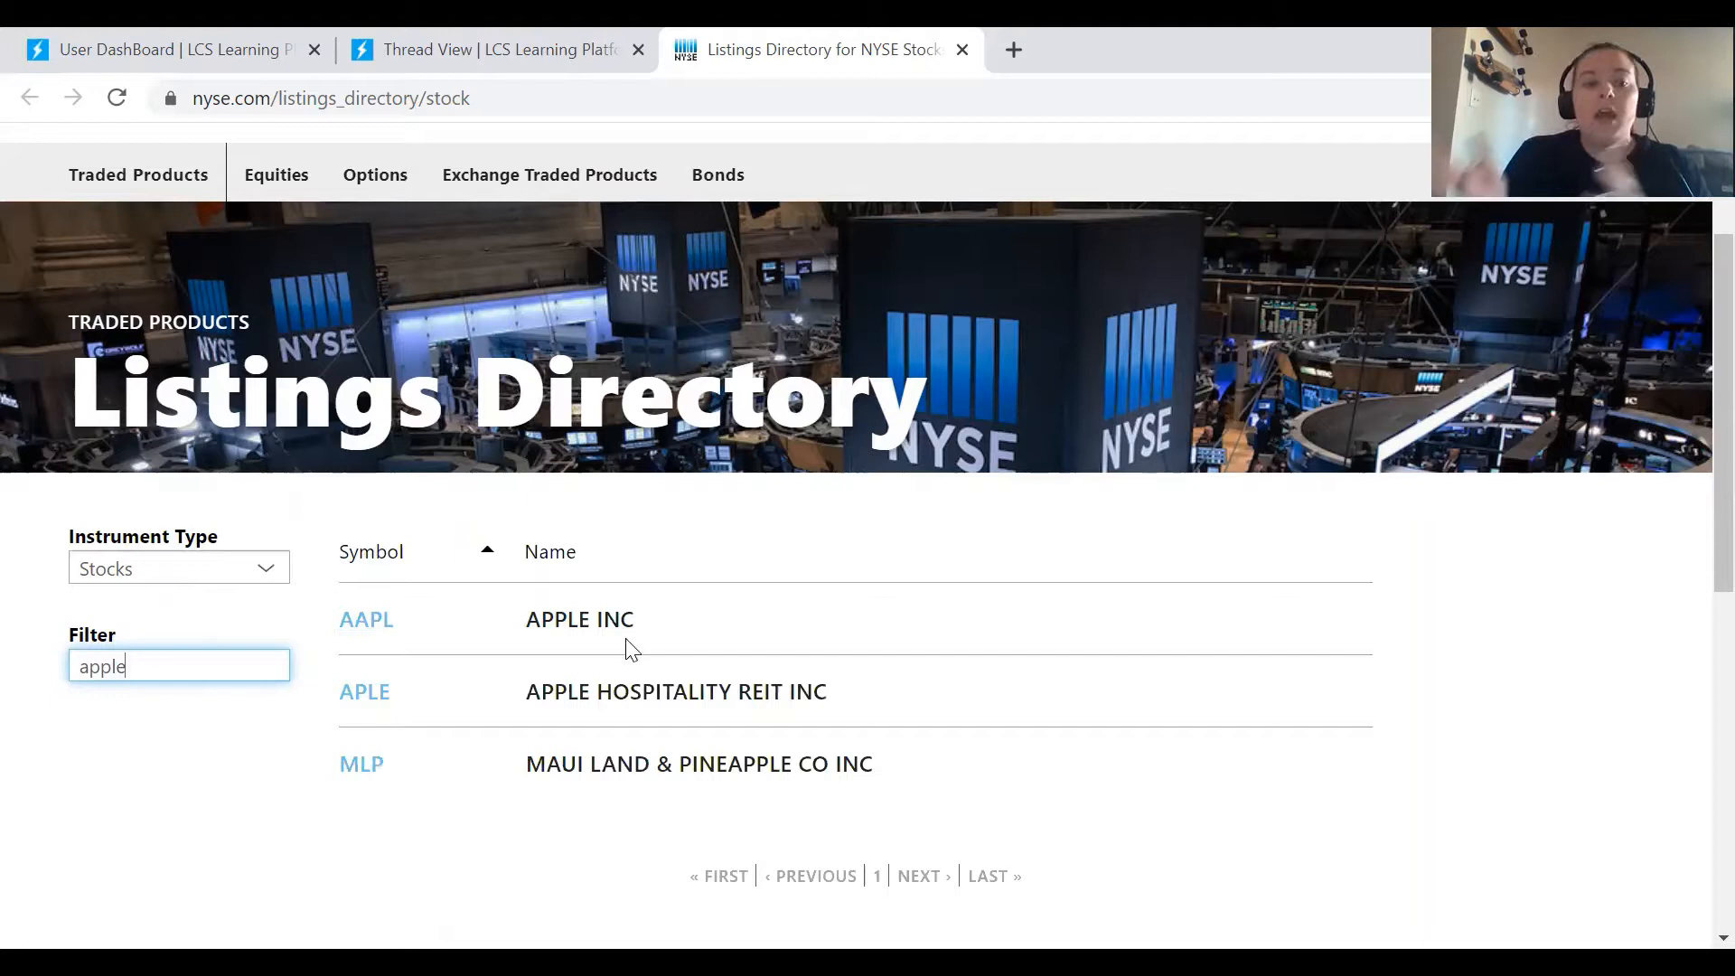
pyautogui.moveTo(189, 716)
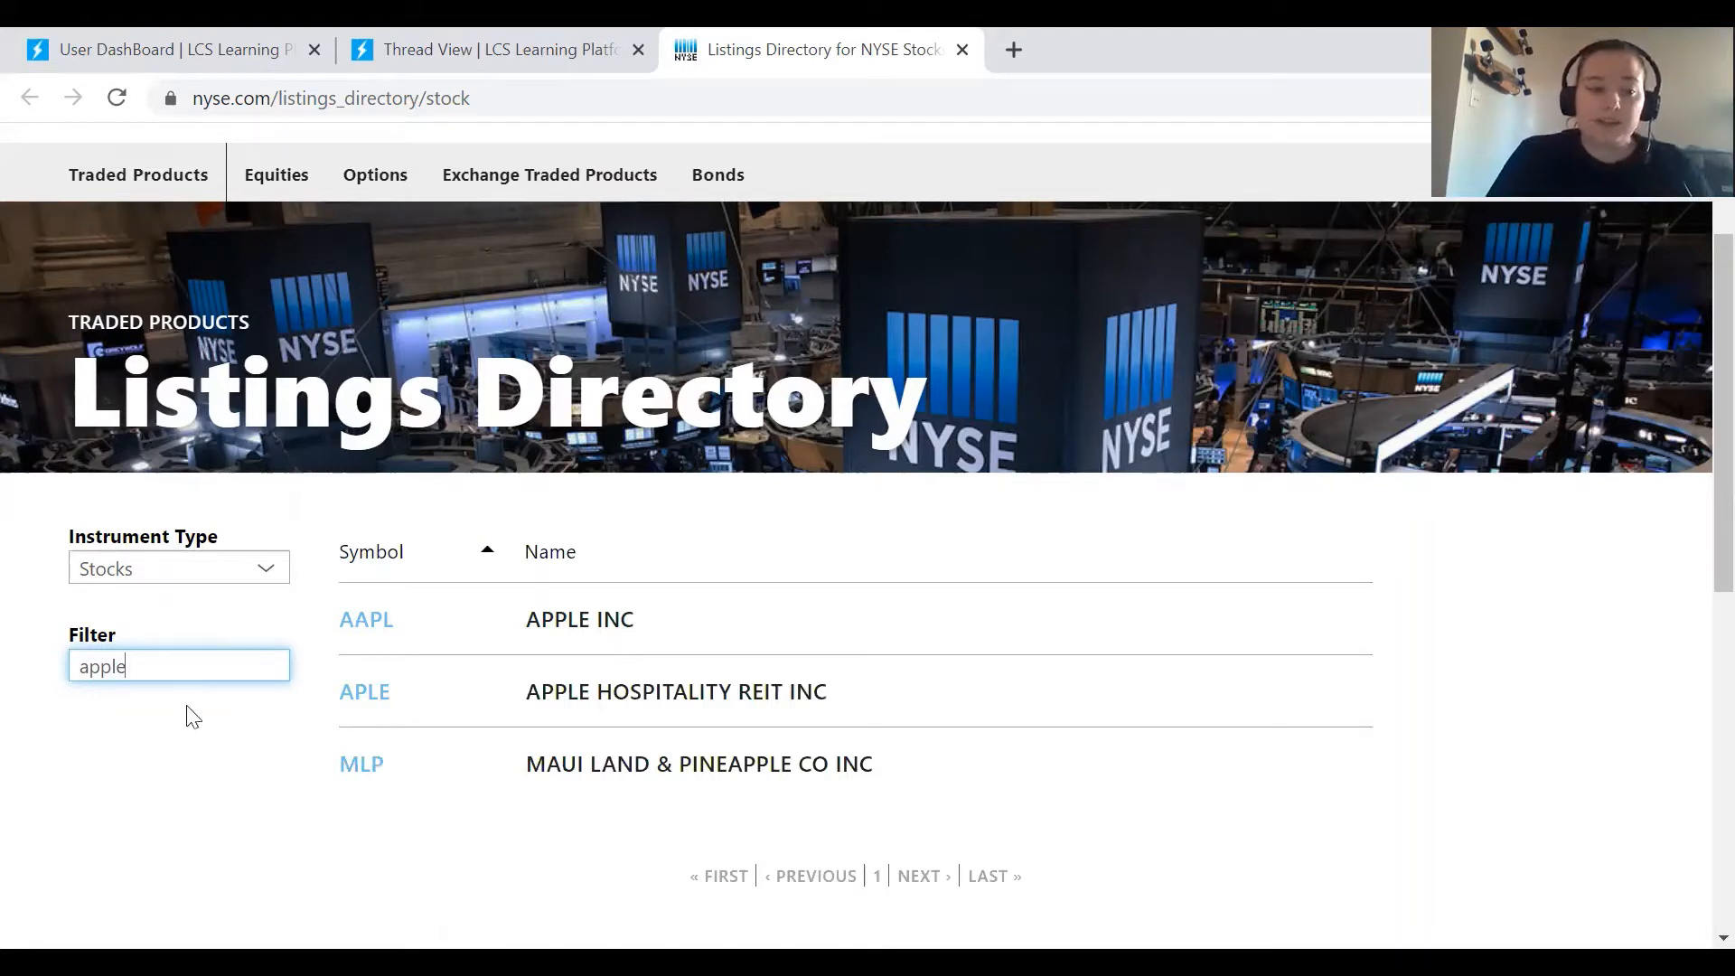
pyautogui.press('BackSpace')
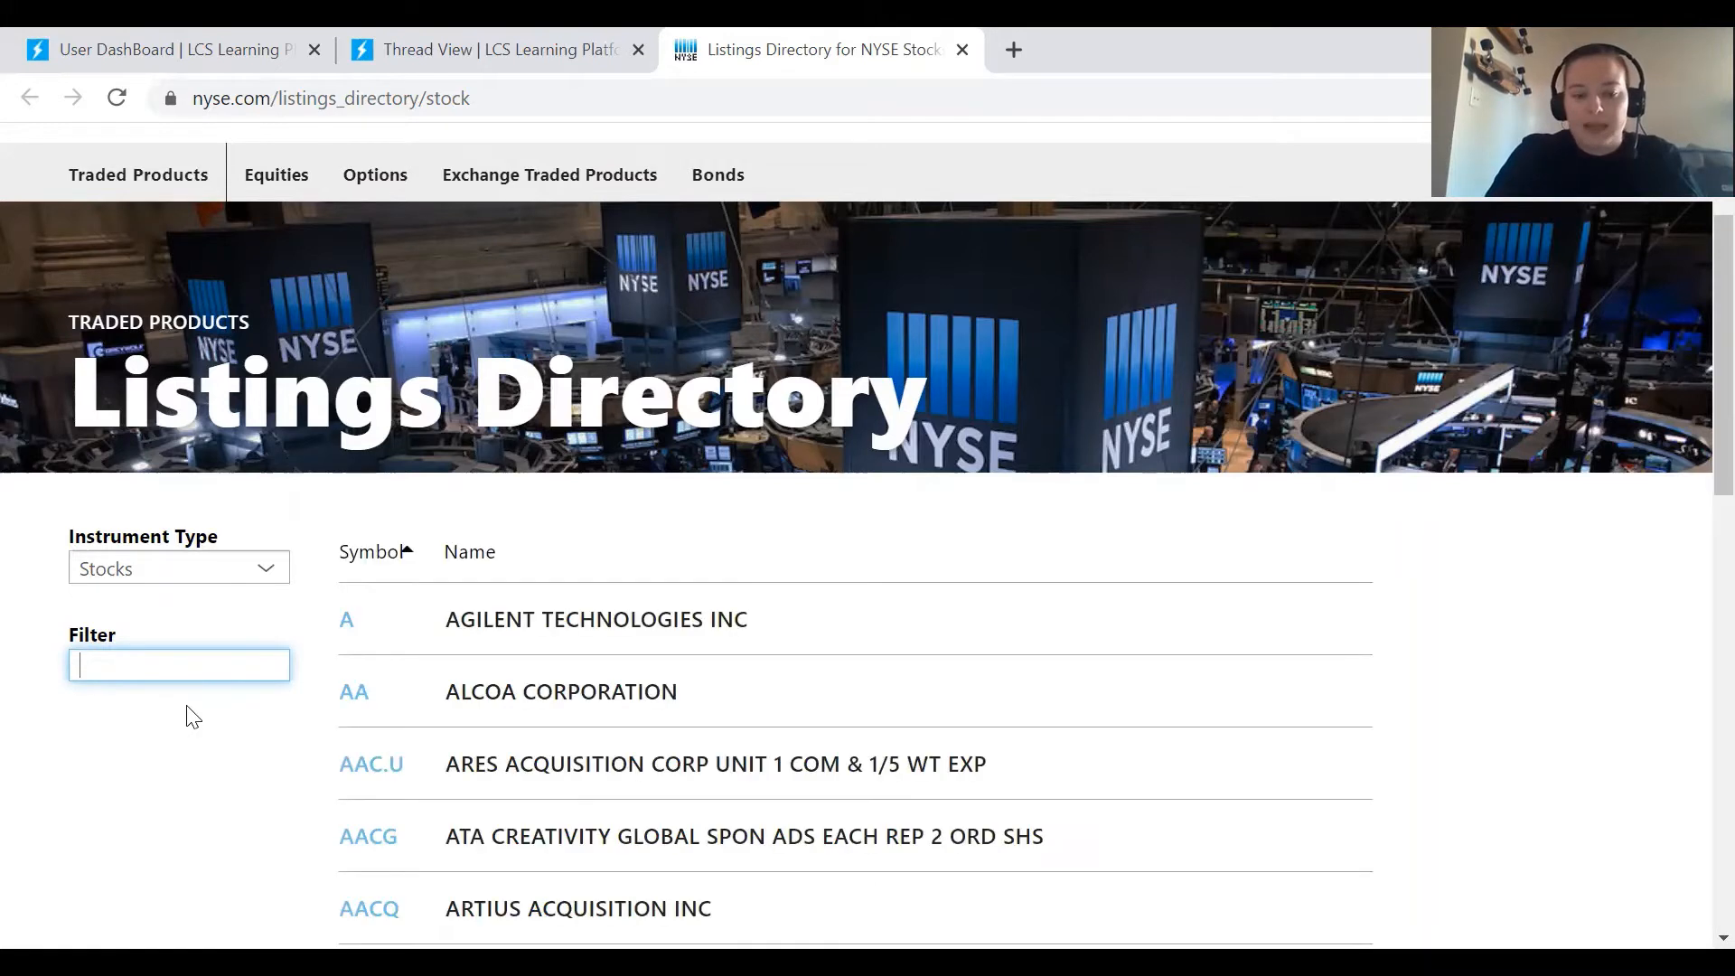
pyautogui.write('AAPL')
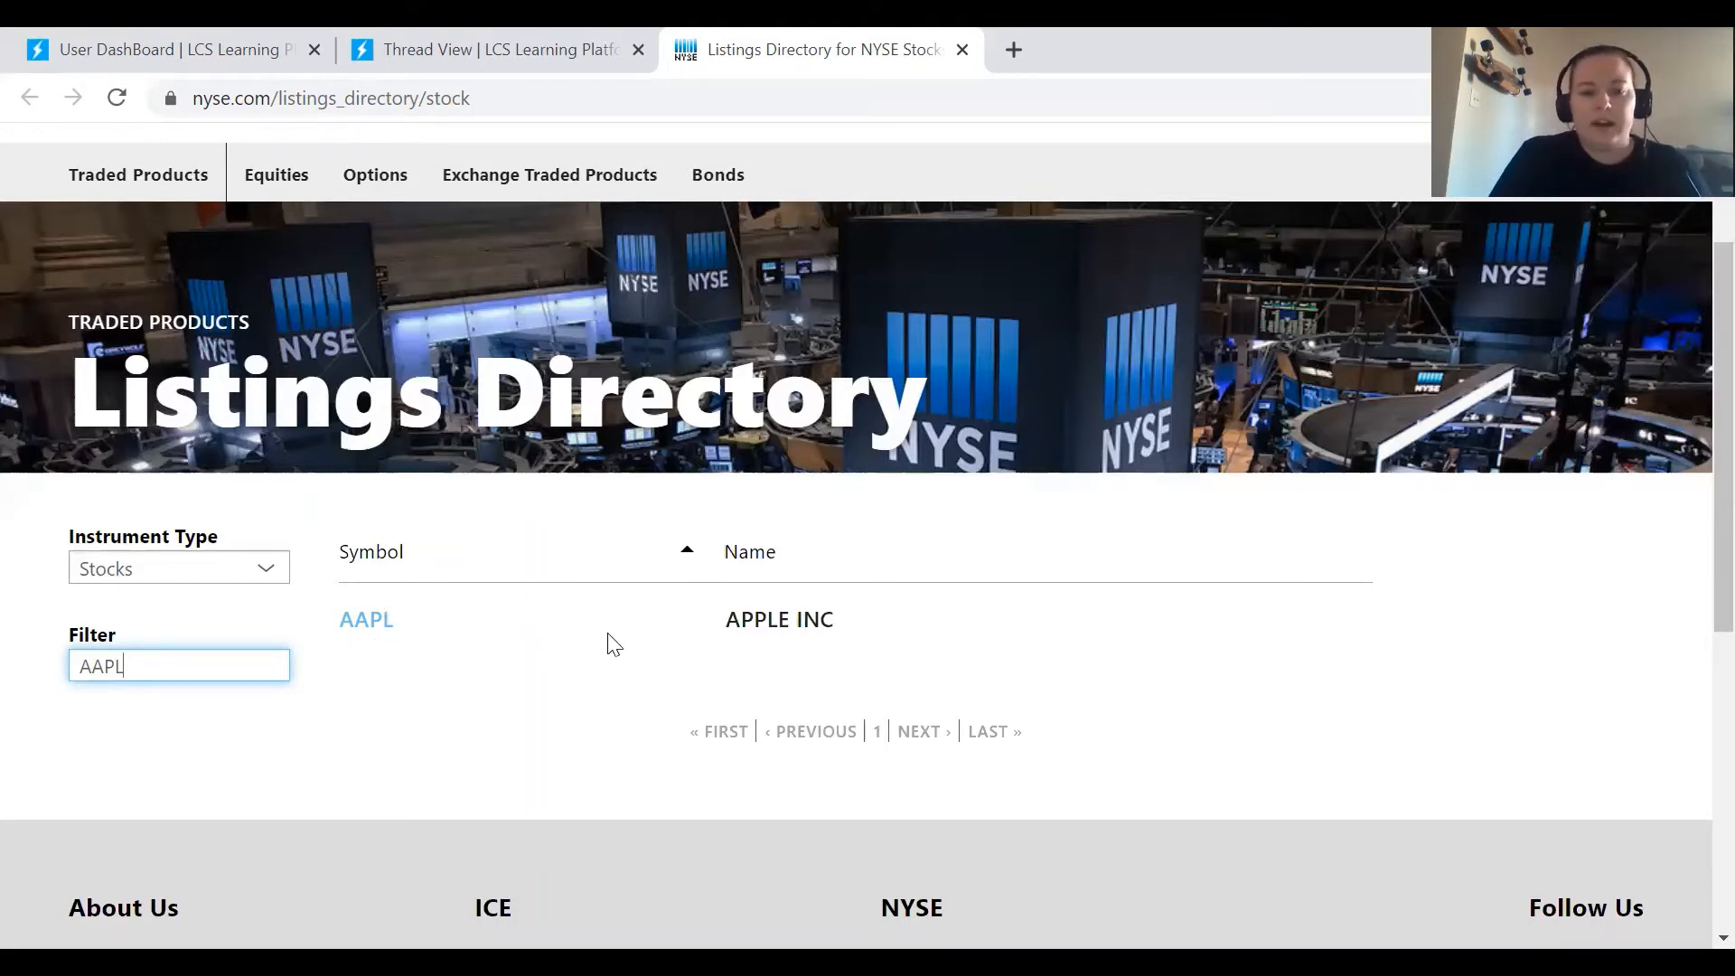
pyautogui.moveTo(365, 620)
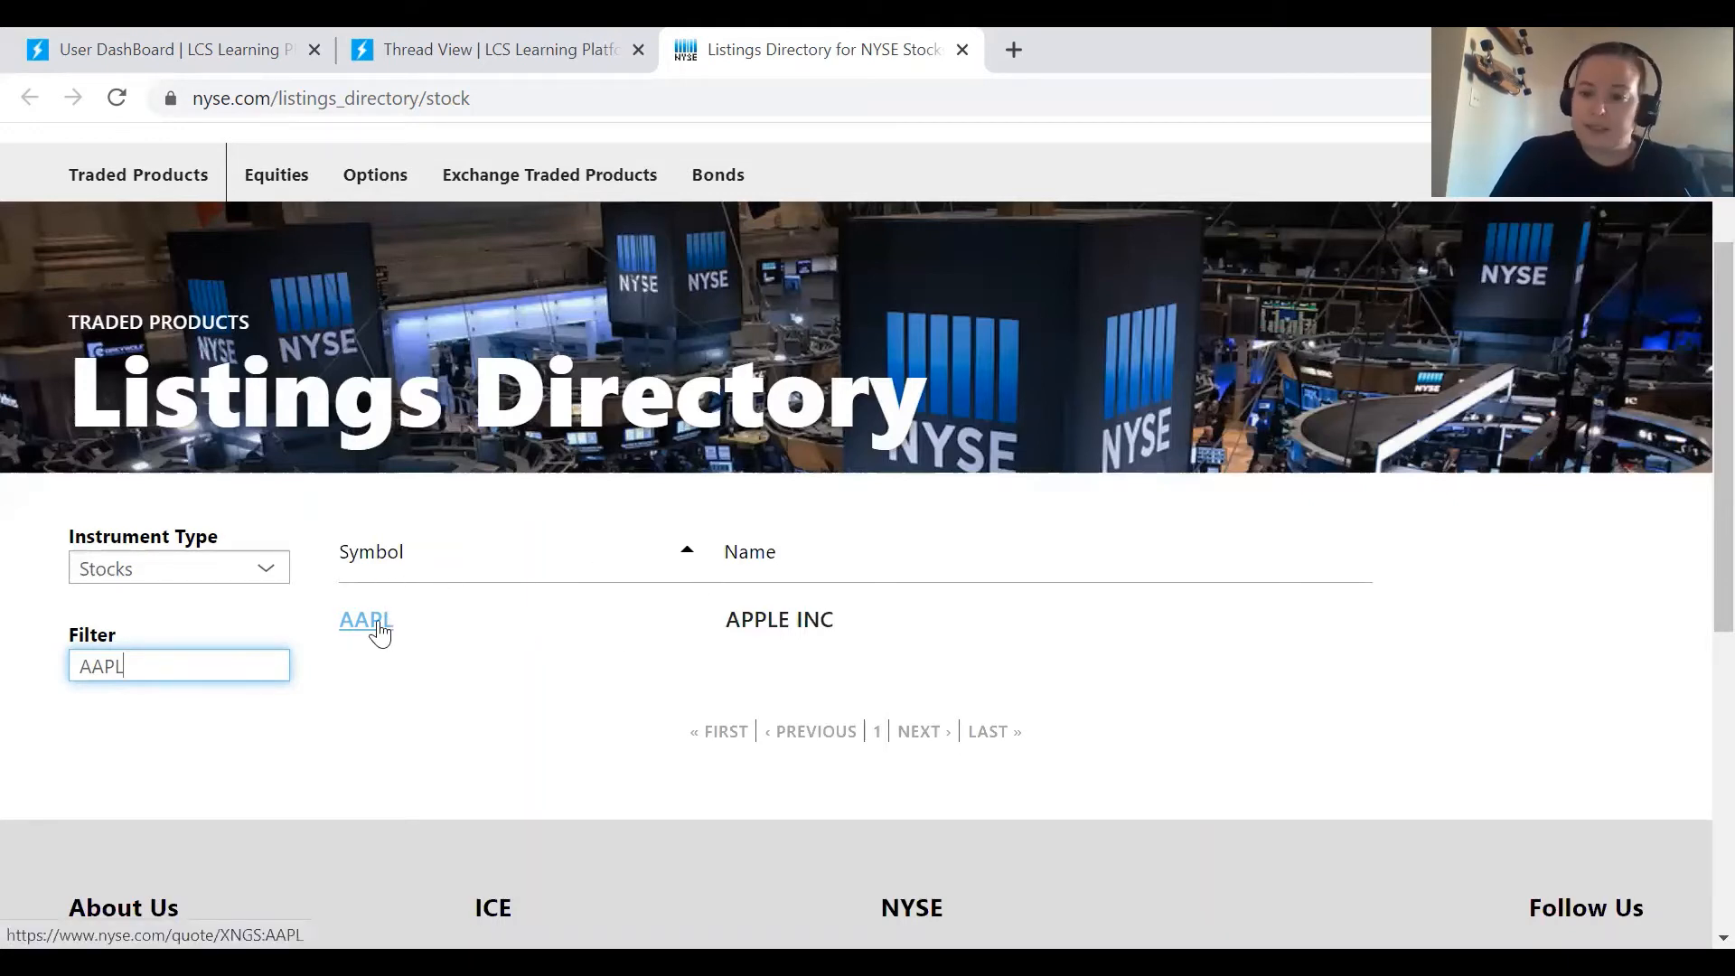
# Step: Go to the Apple Inc (AAPL) quote page and bring its price-history chart into view
pyautogui.click(363, 617)
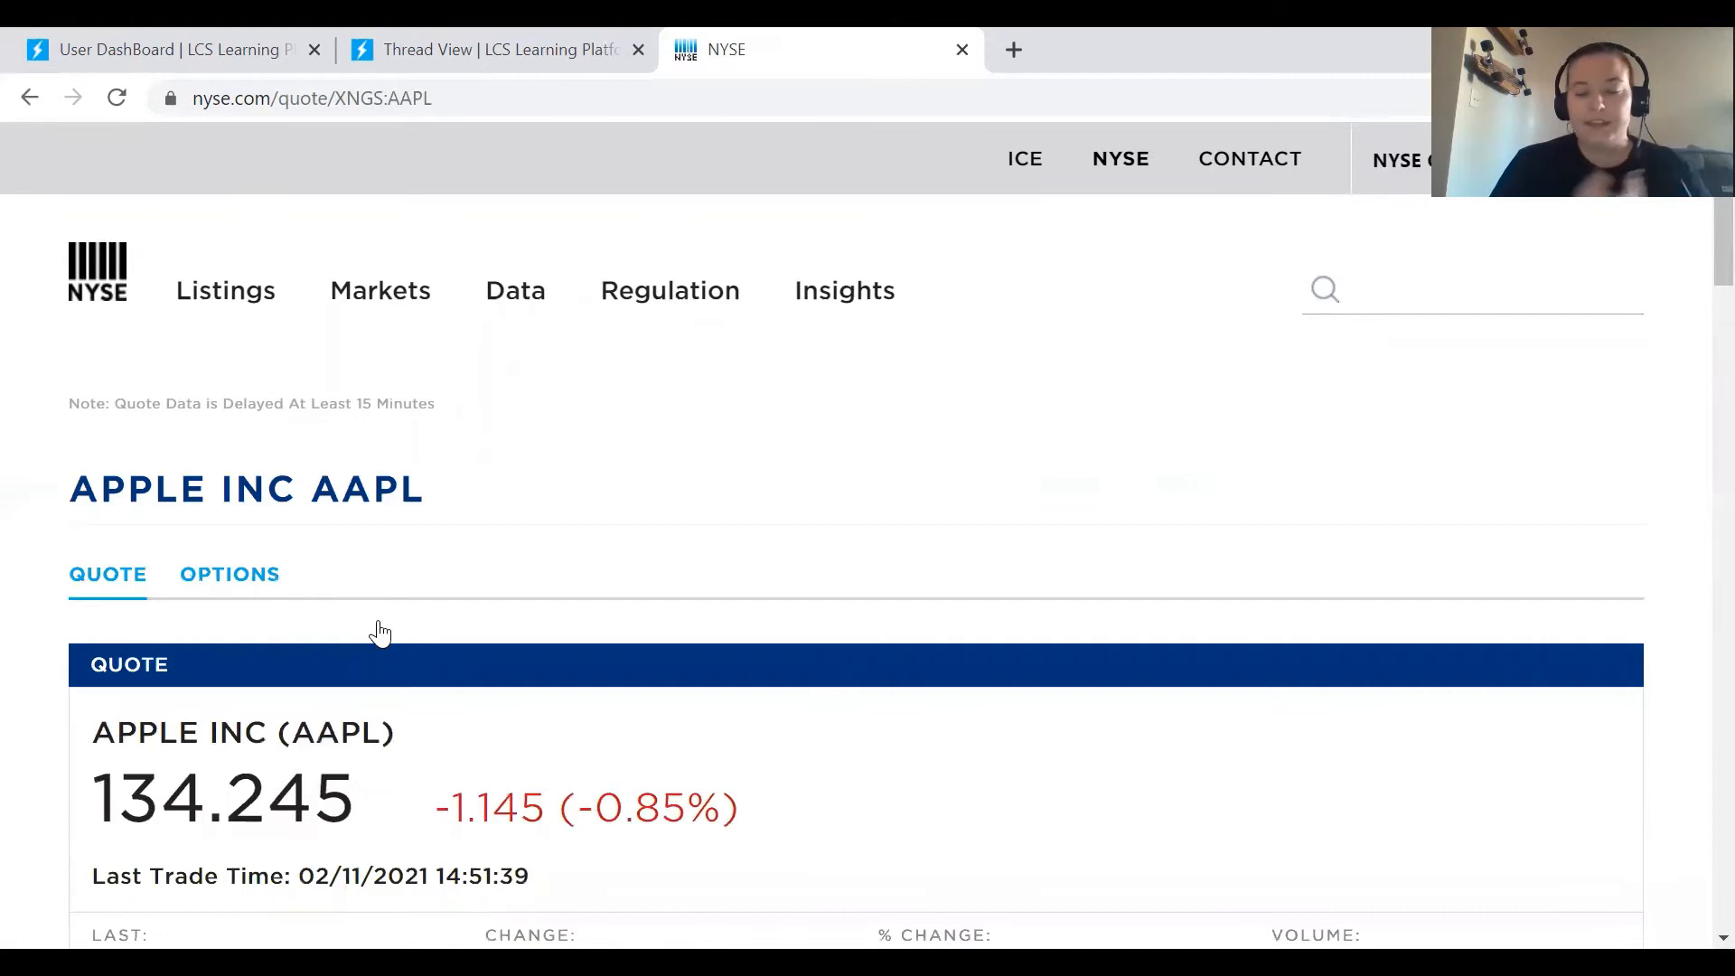
pyautogui.scroll(-3)
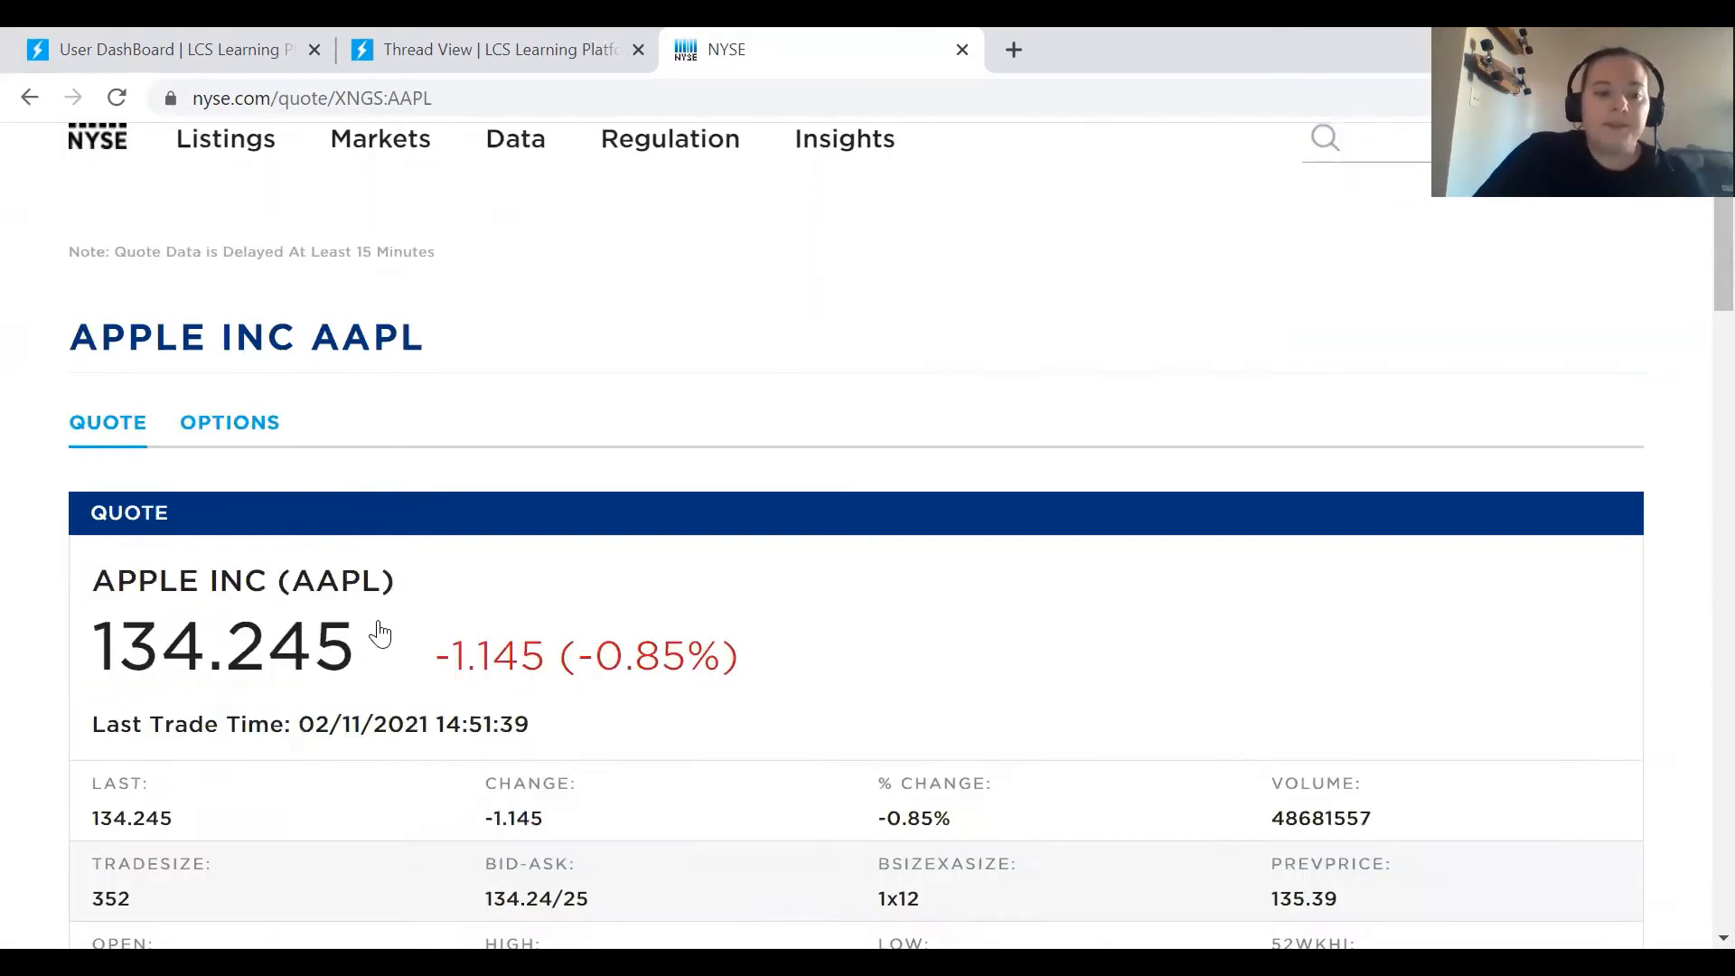
pyautogui.scroll(-3)
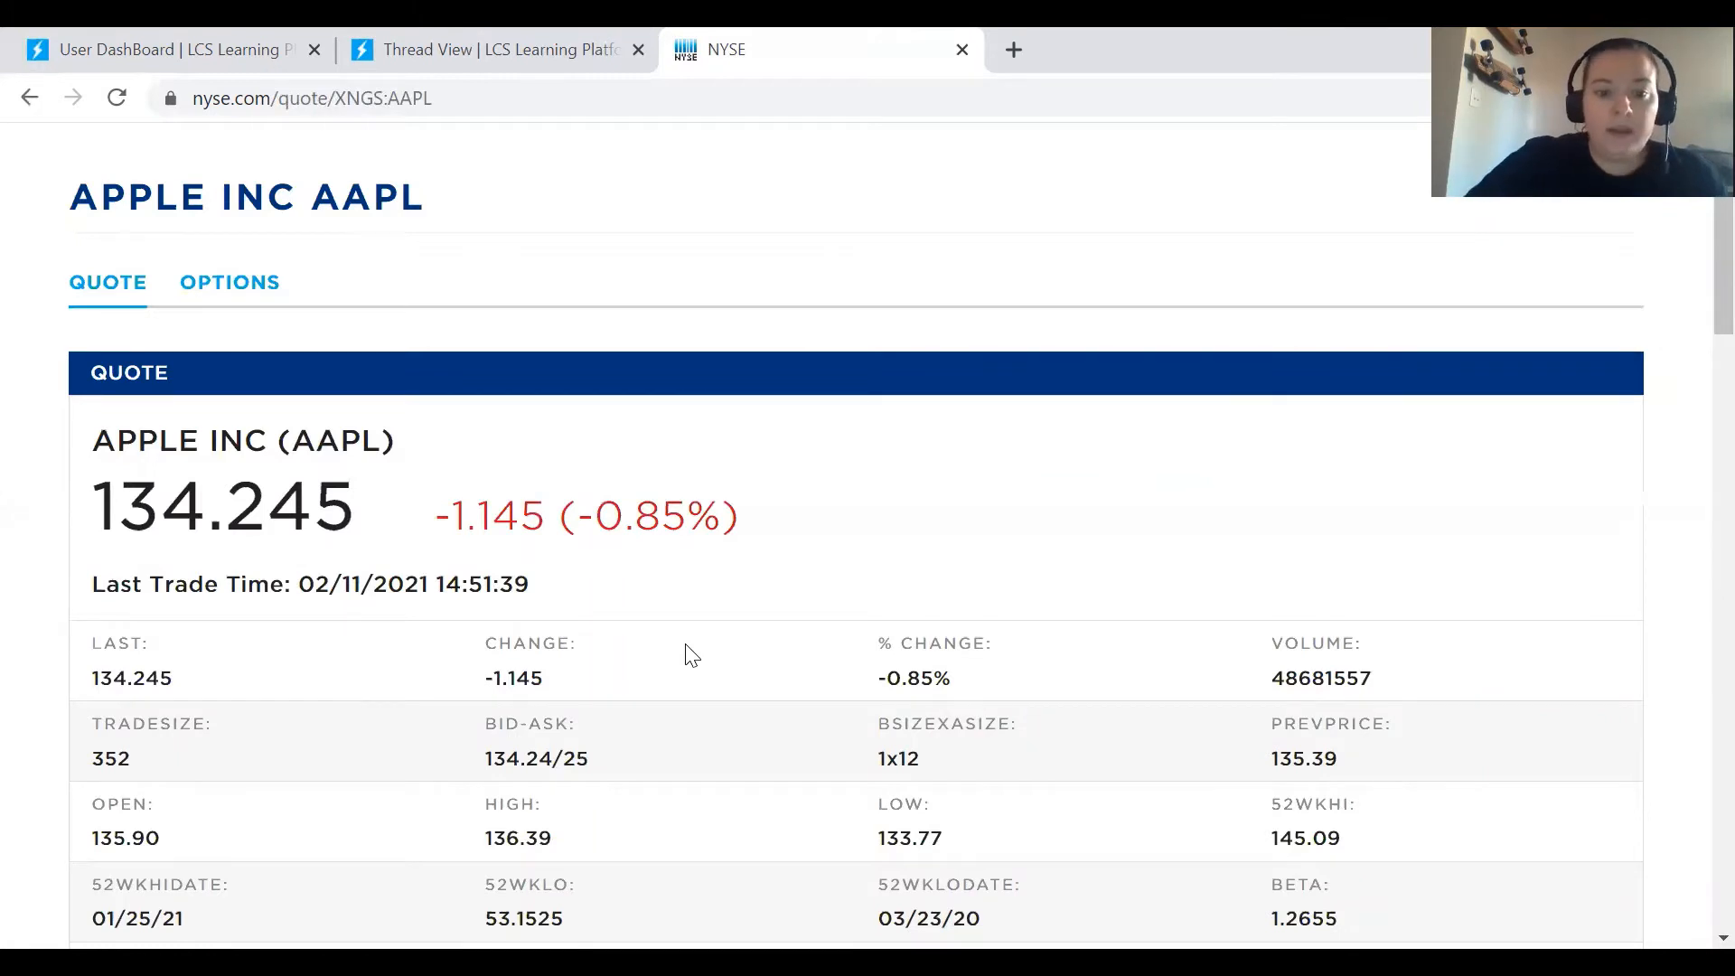
pyautogui.scroll(-3)
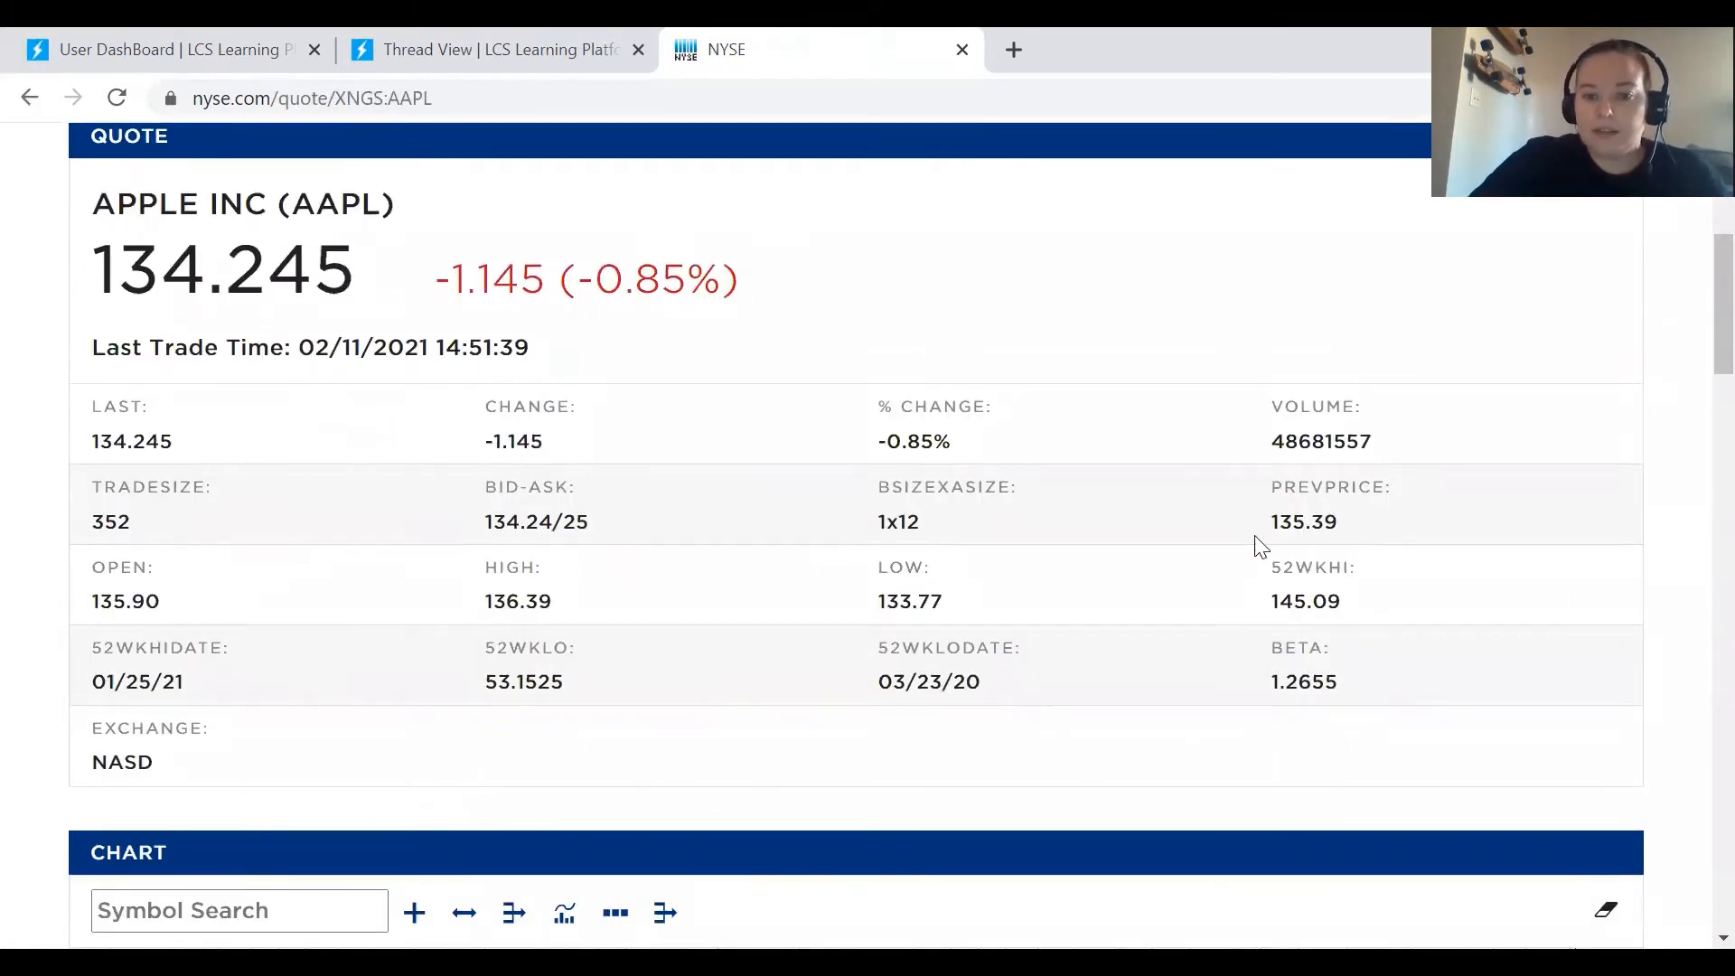
pyautogui.scroll(-3)
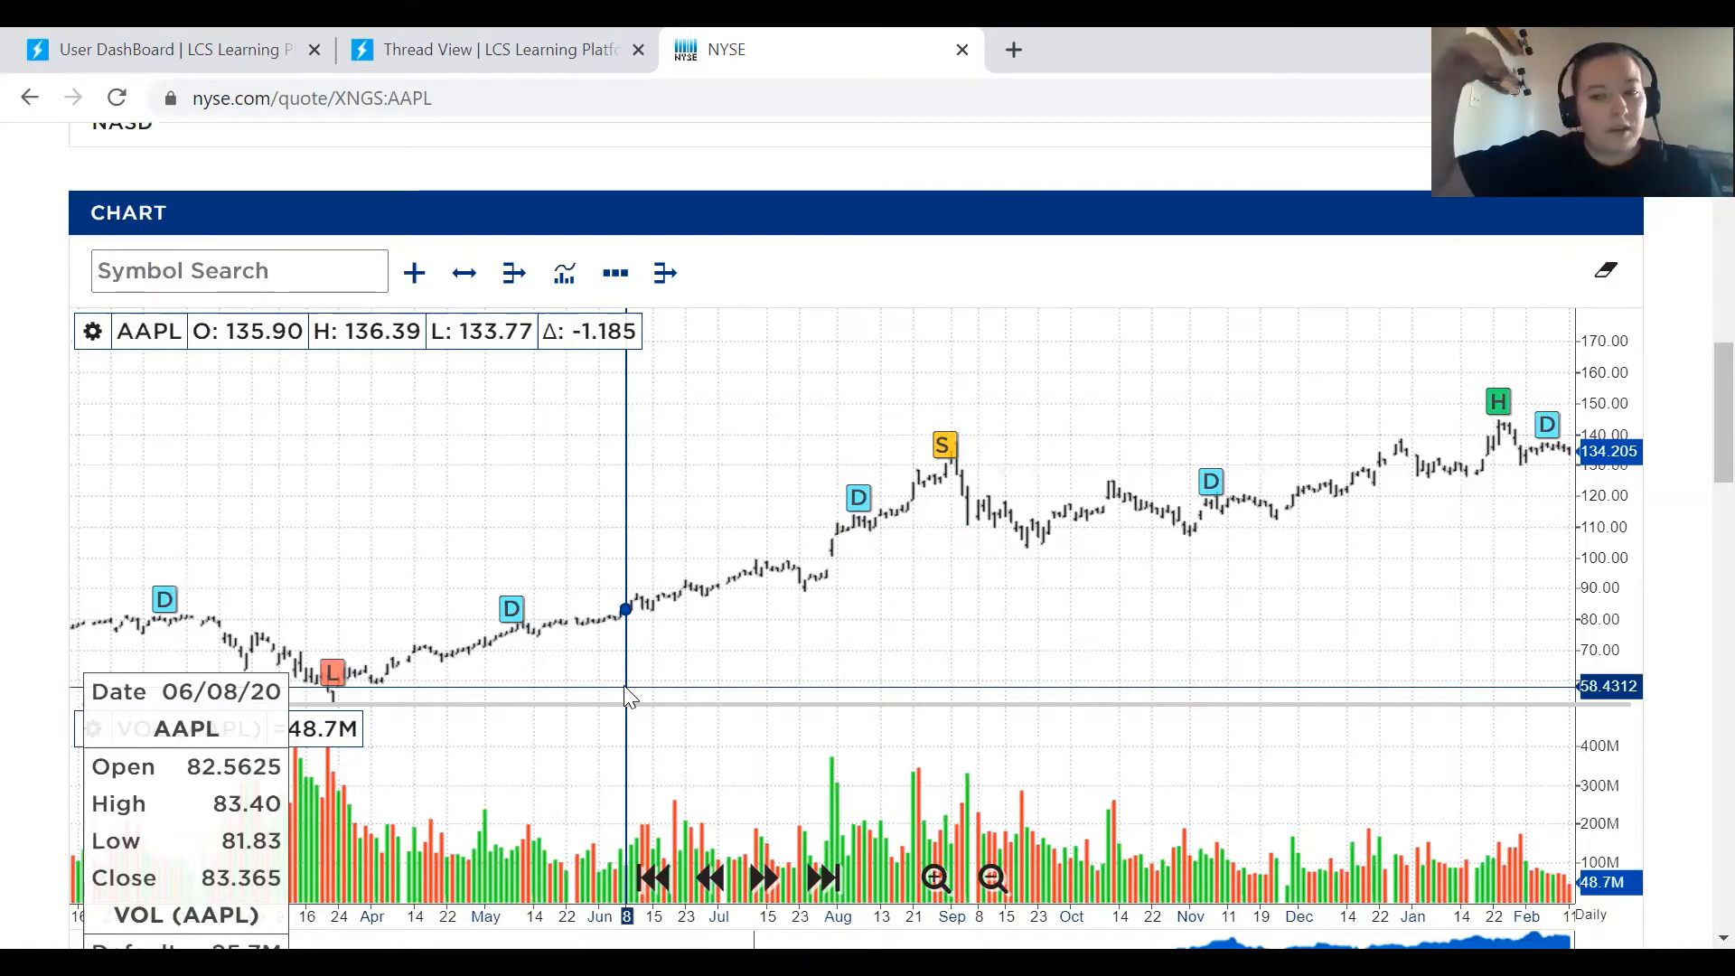
pyautogui.scroll(-3)
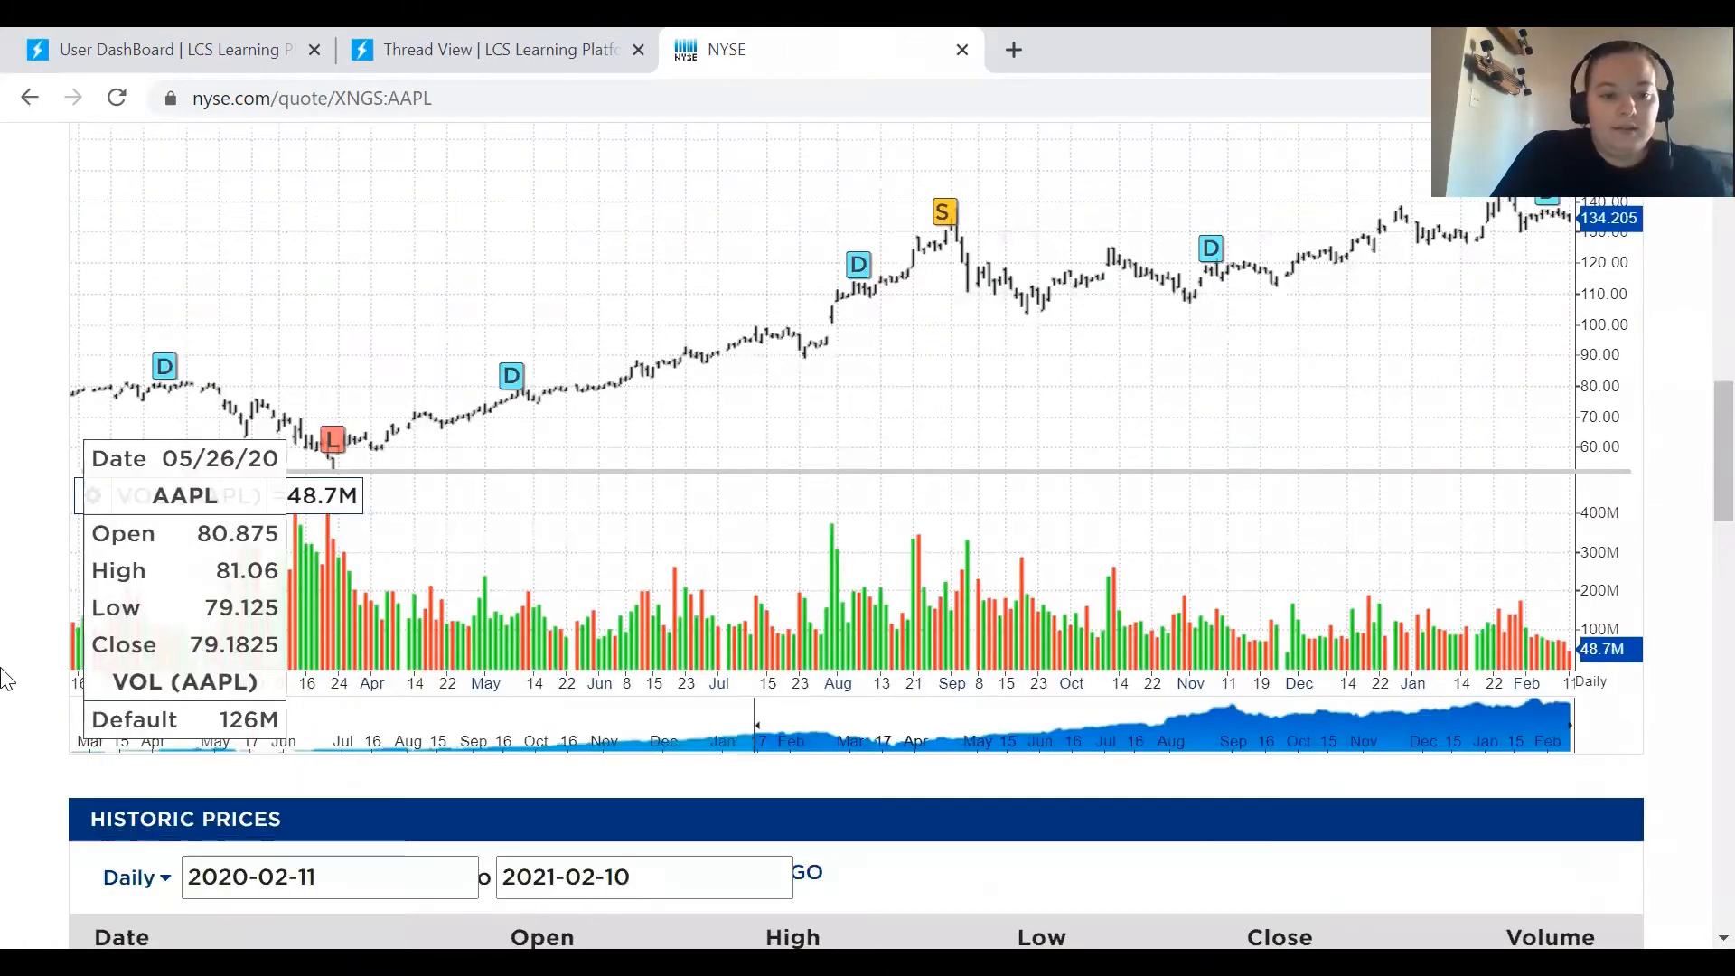
pyautogui.scroll(-3)
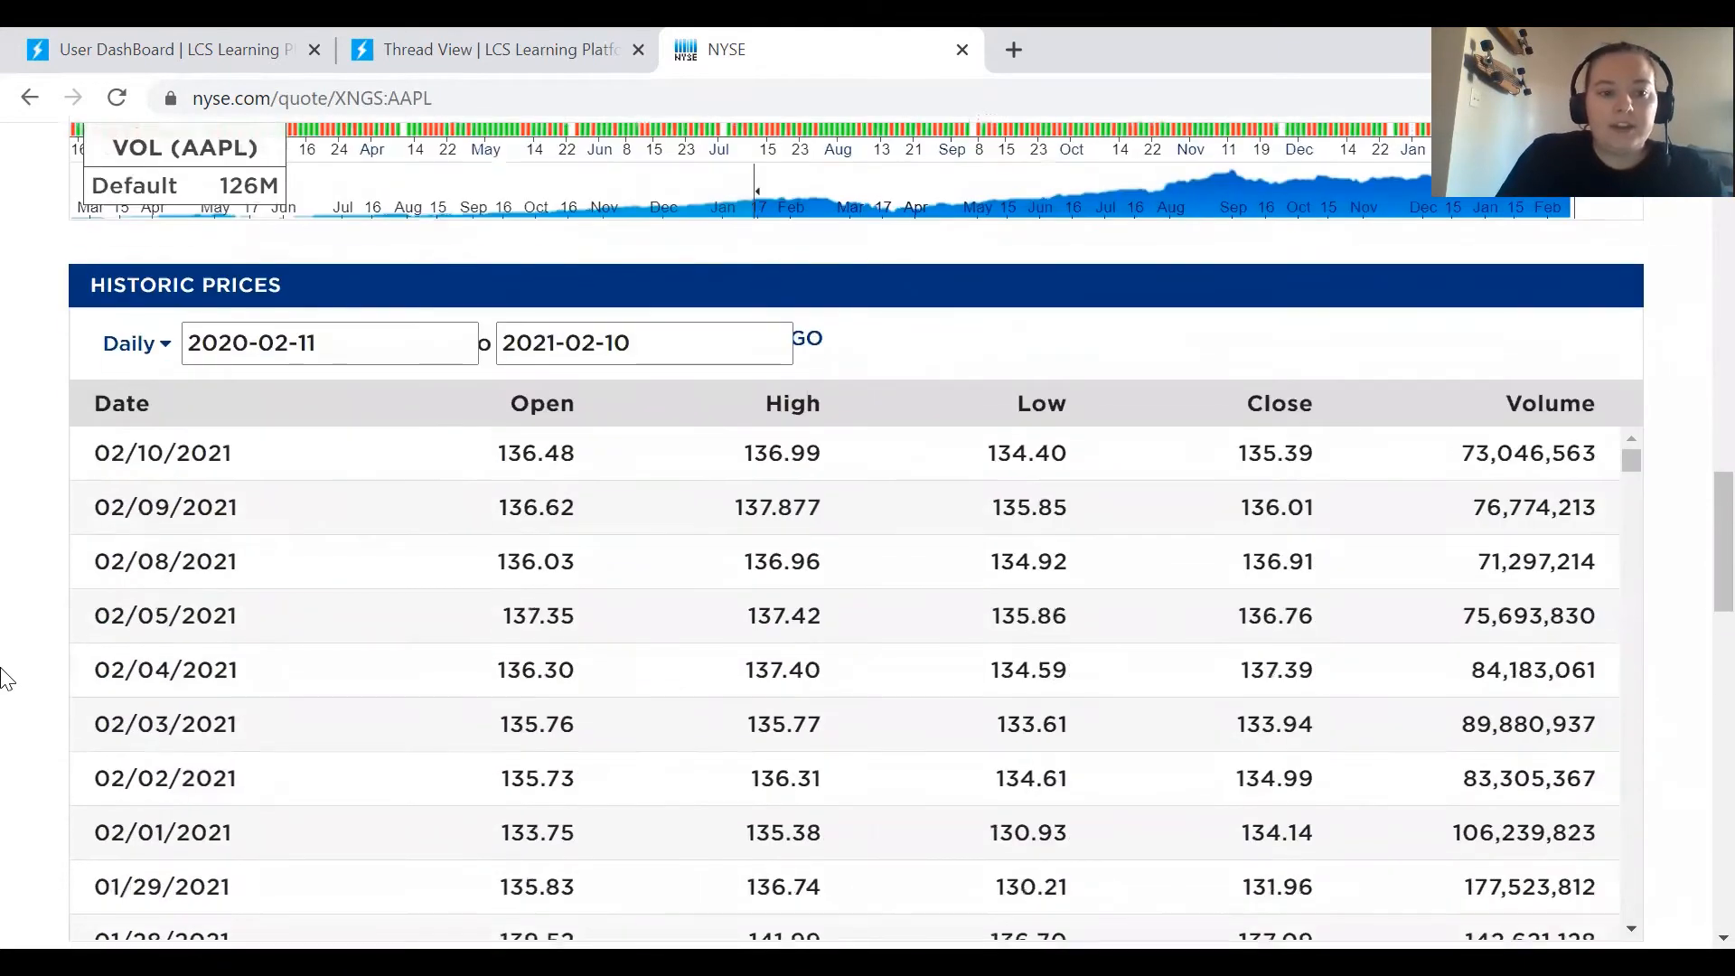
pyautogui.scroll(-3)
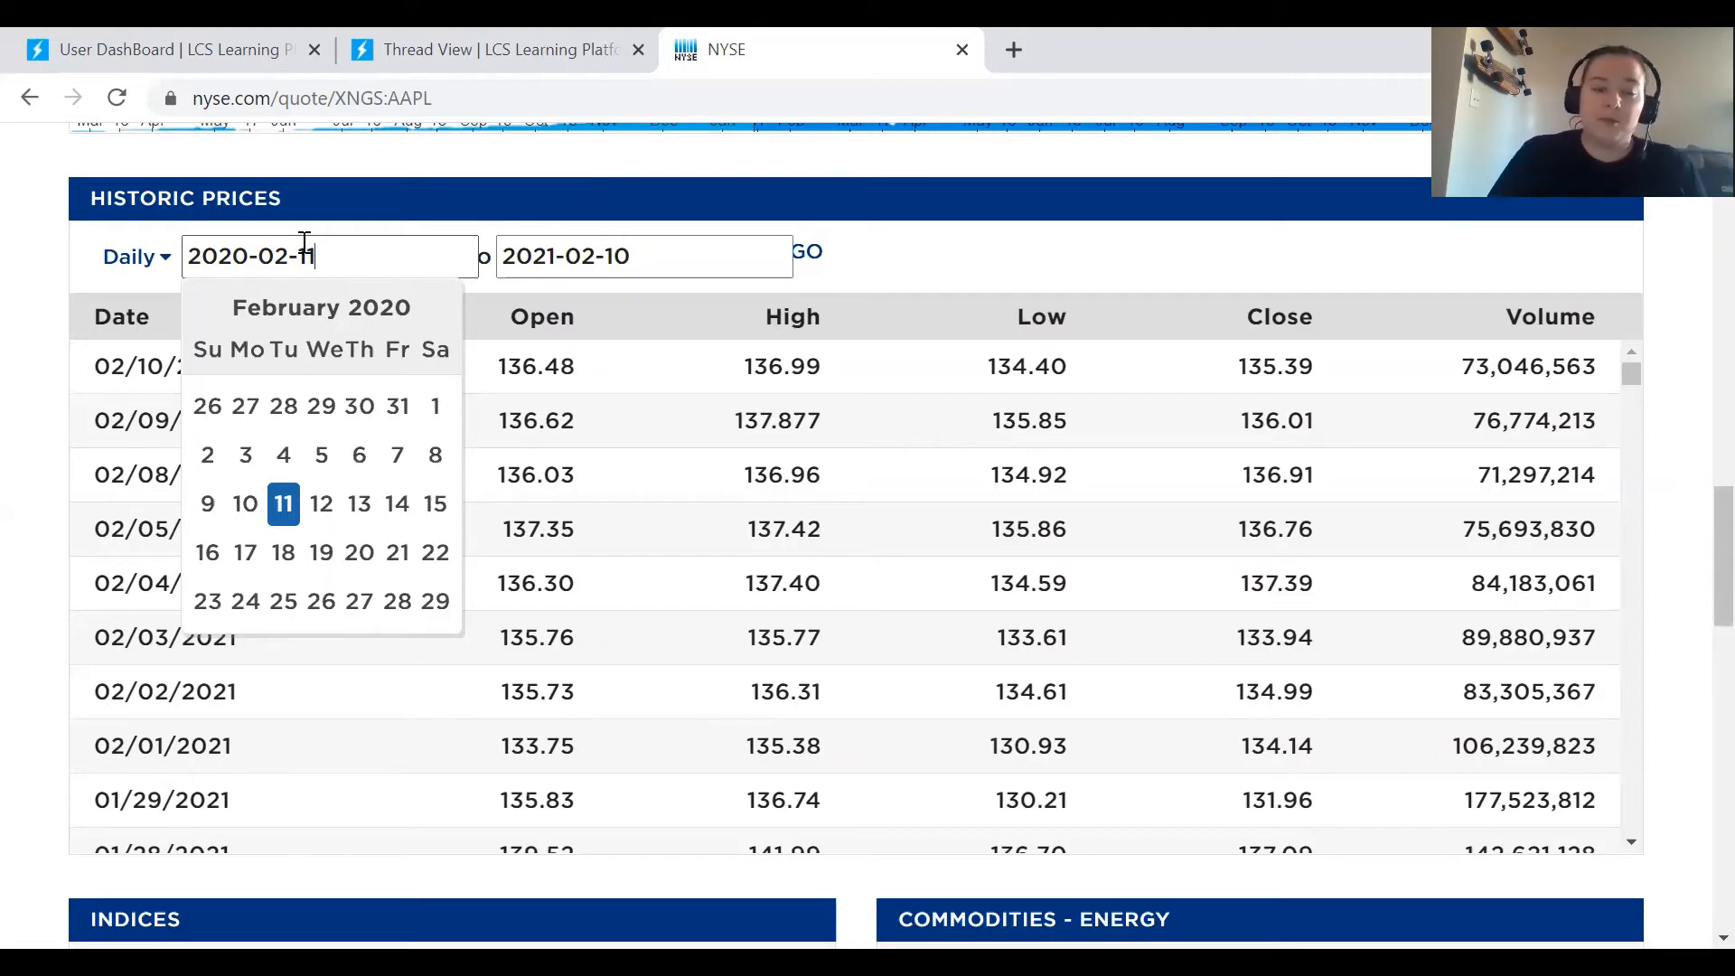
# Step: Set the Historic Prices end date to 2020-02-11 and apply, leaving the single 02/11/2020 row closing at 79.9025
pyautogui.click(284, 504)
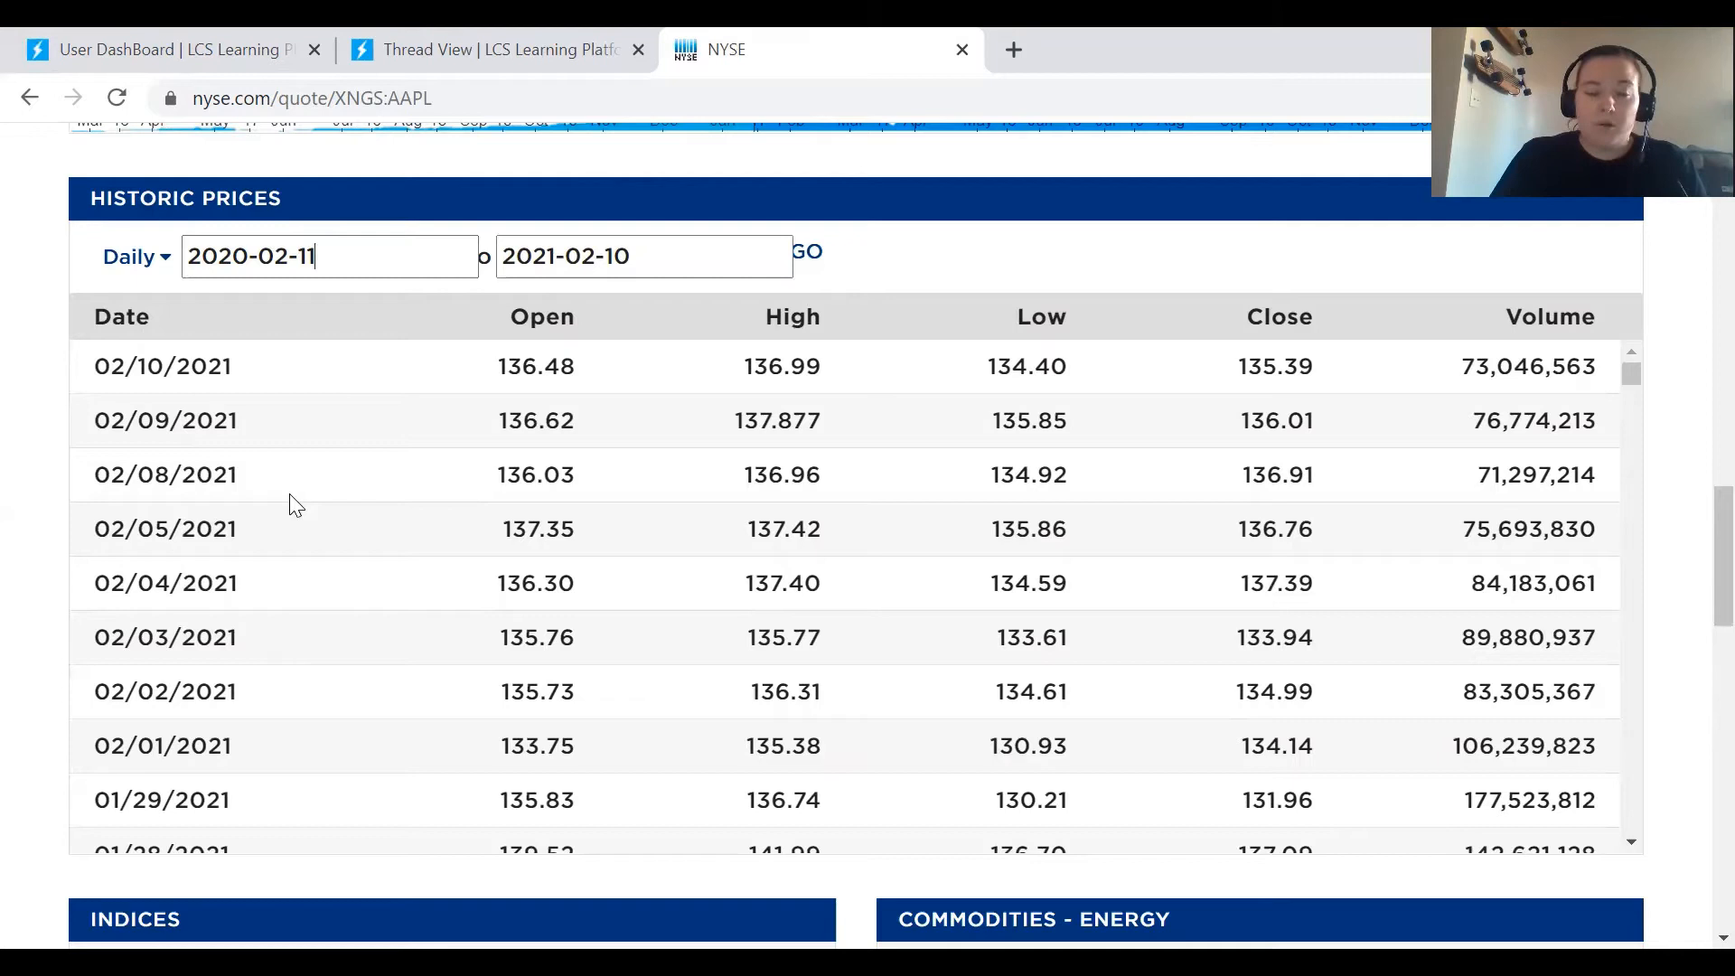
pyautogui.click(643, 255)
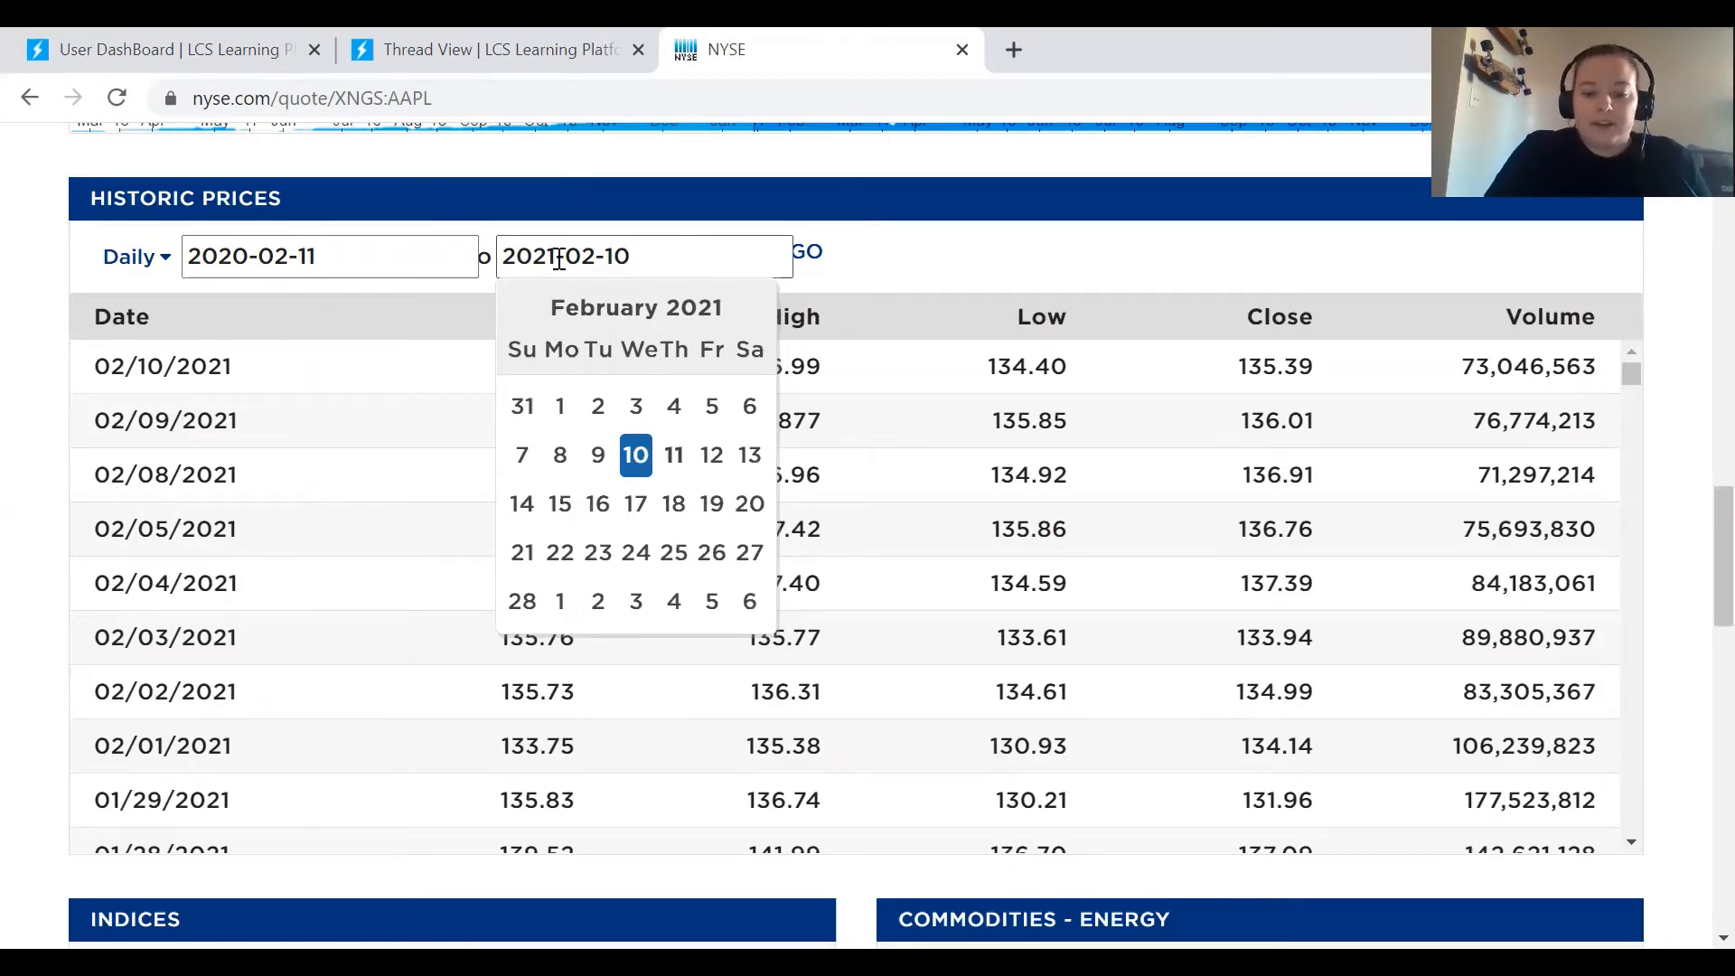
pyautogui.write('2020-02-10')
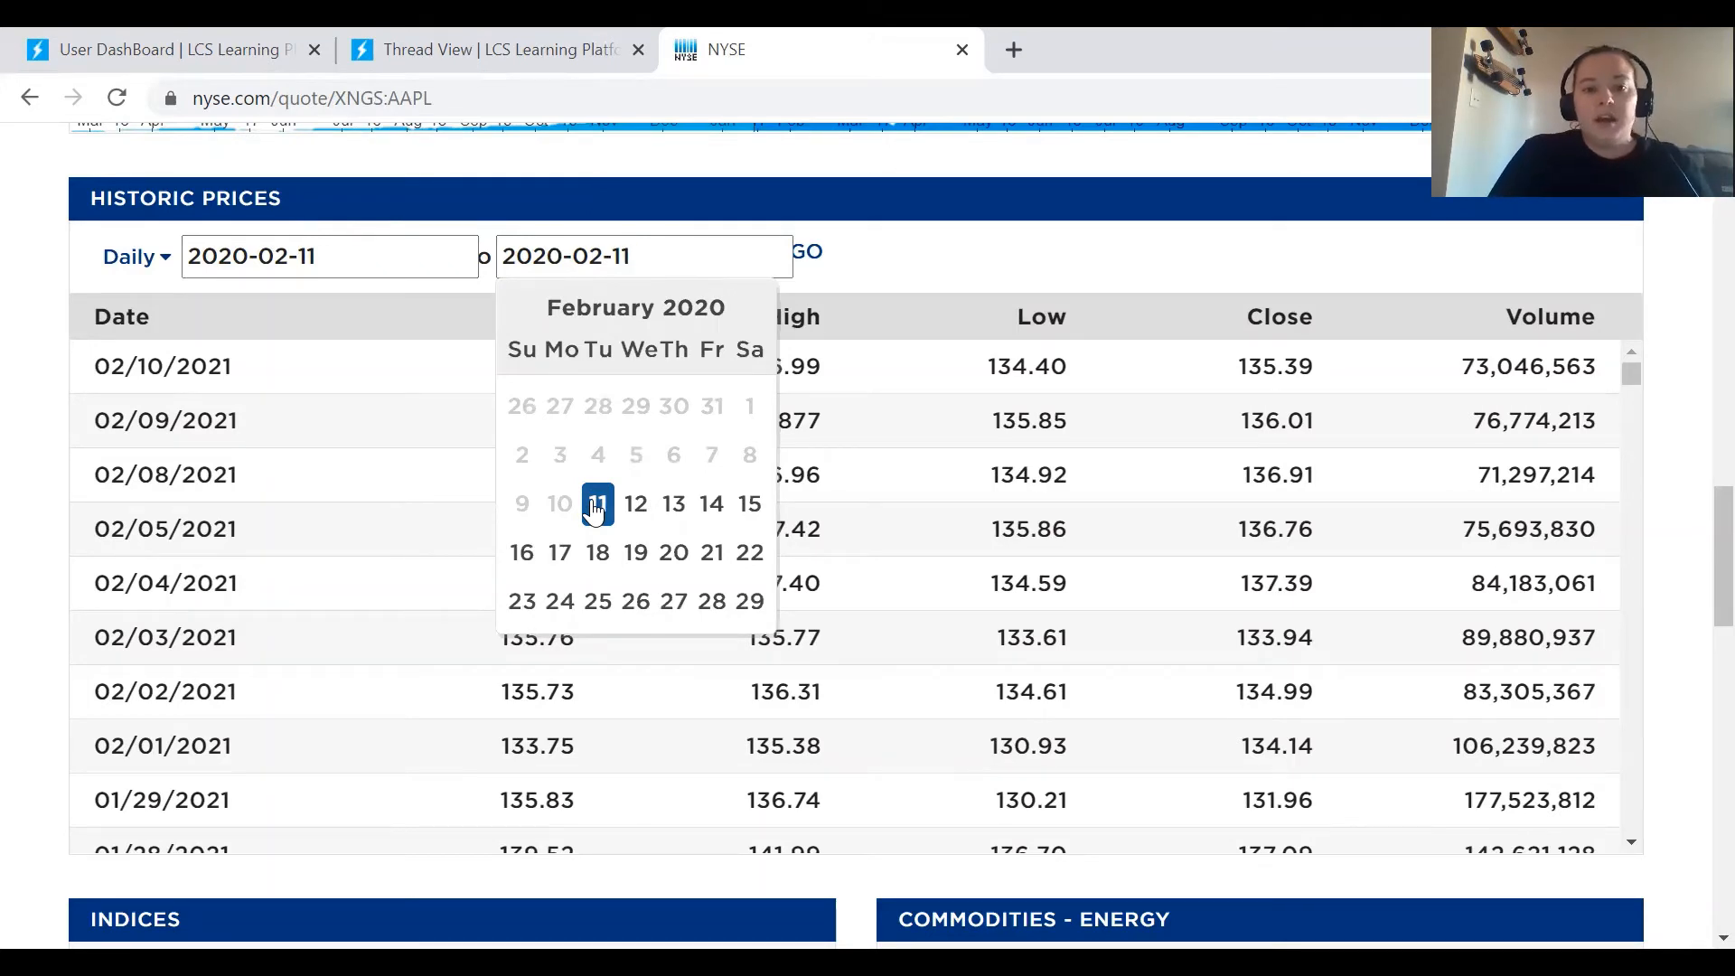
pyautogui.click(596, 504)
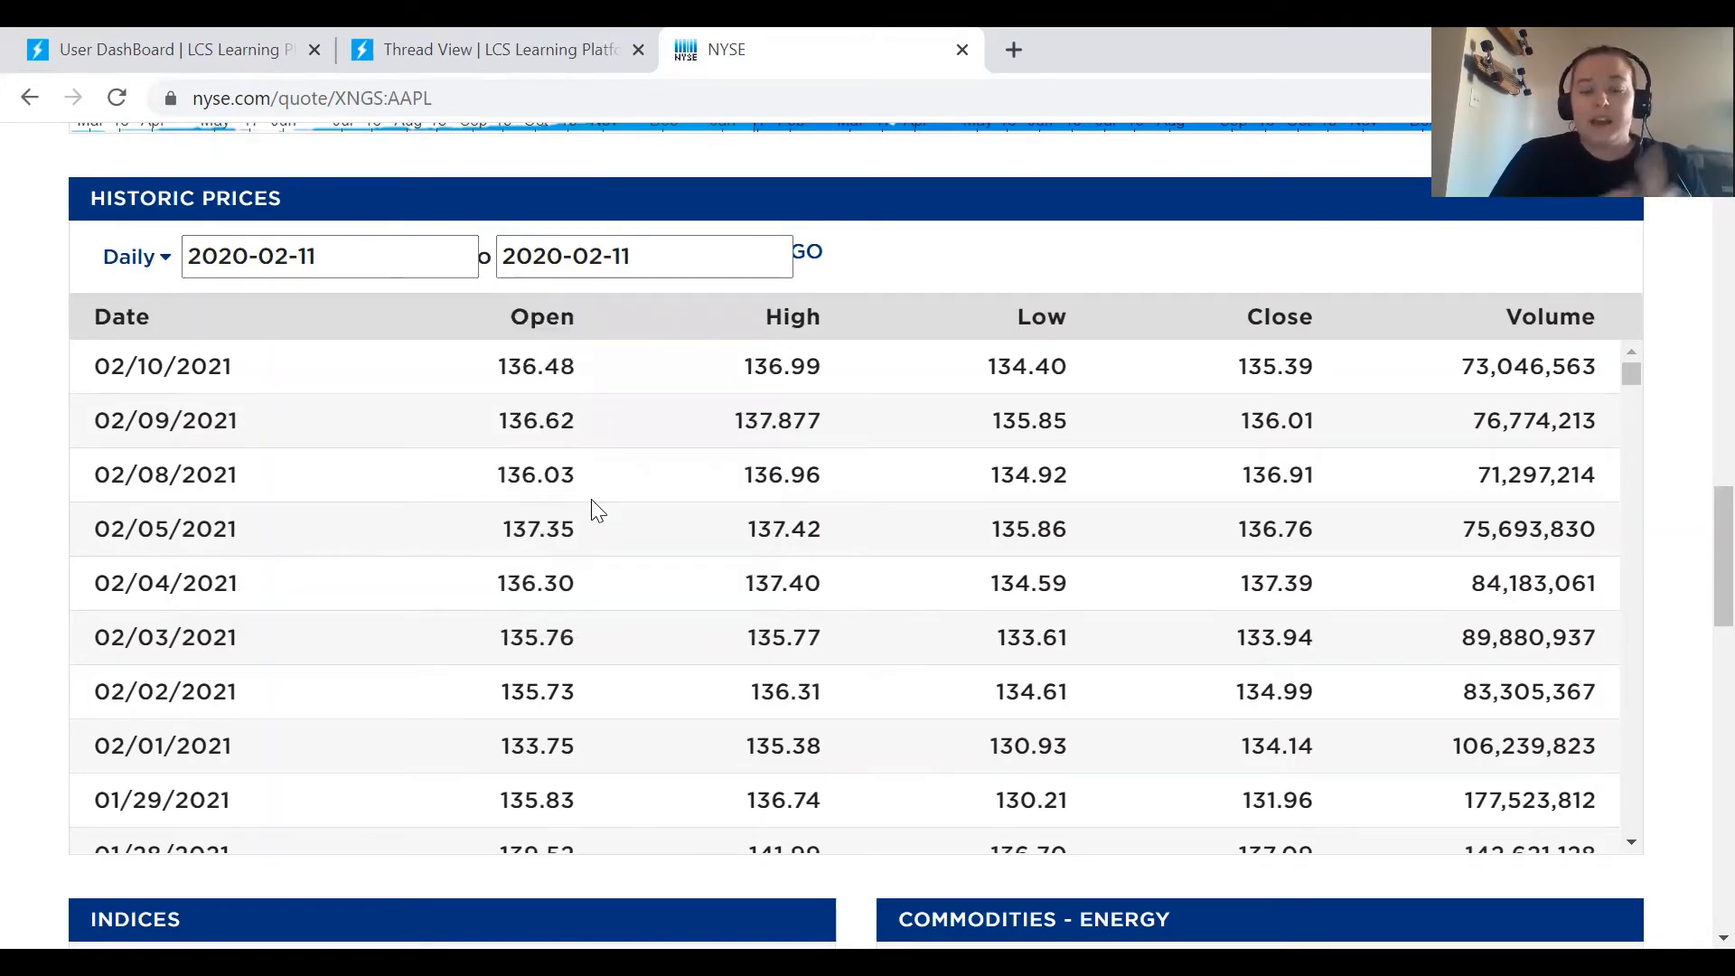
pyautogui.click(645, 255)
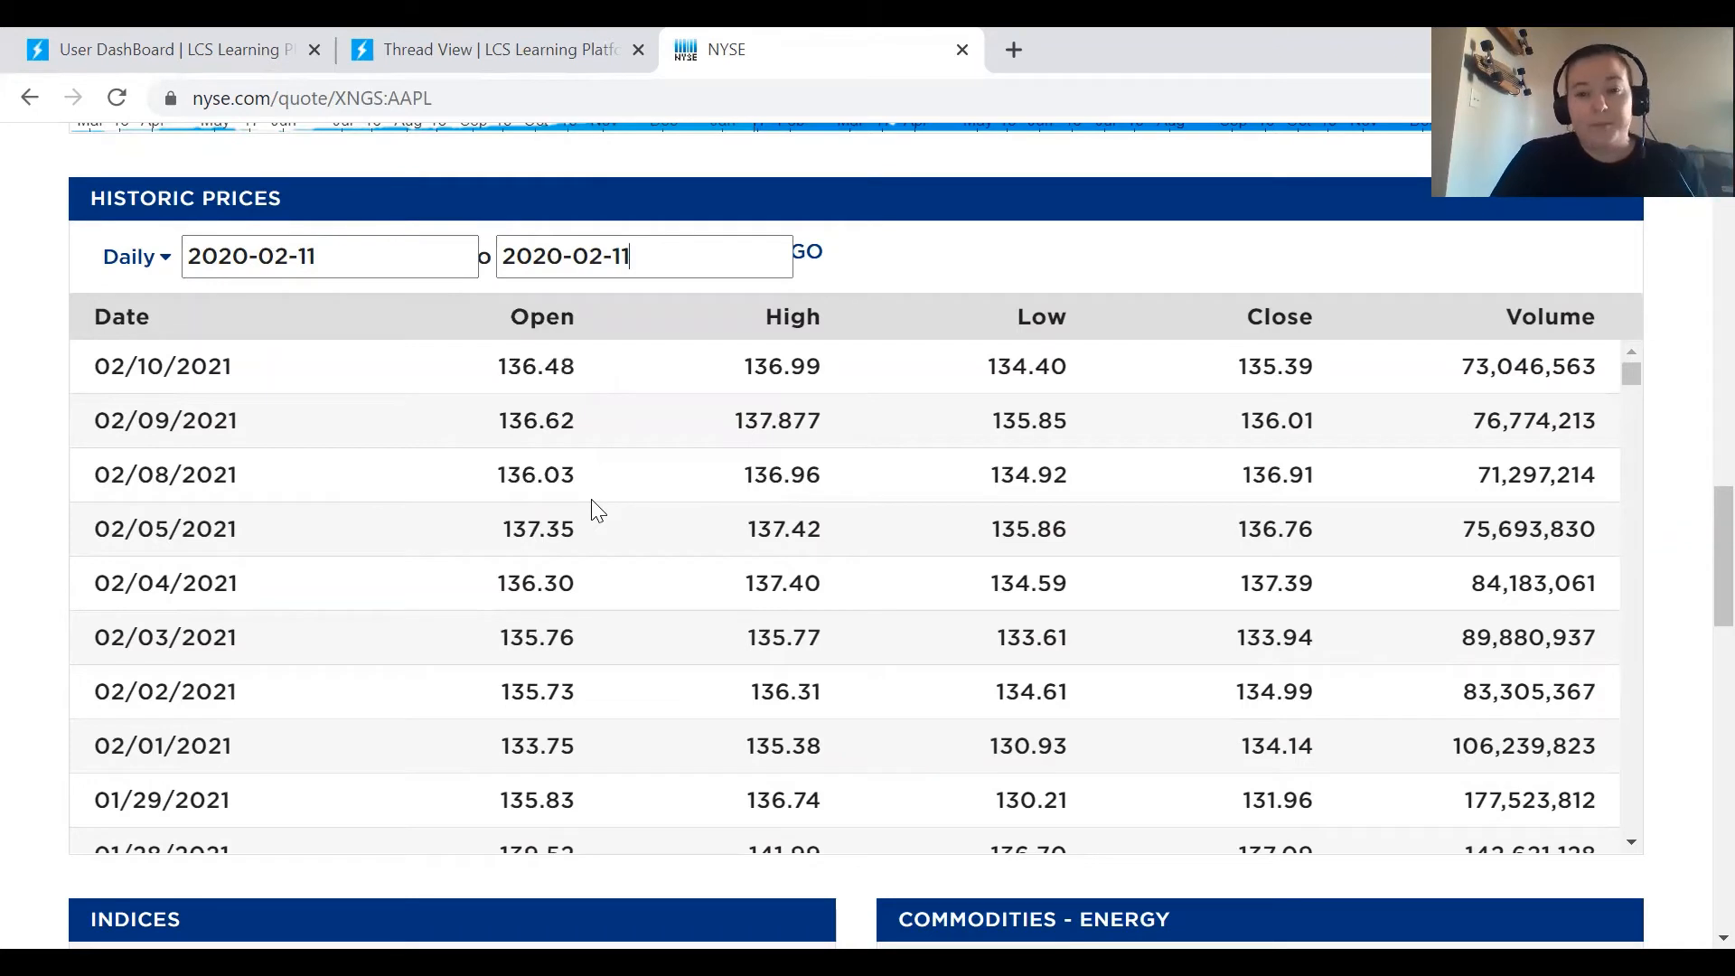
pyautogui.click(806, 251)
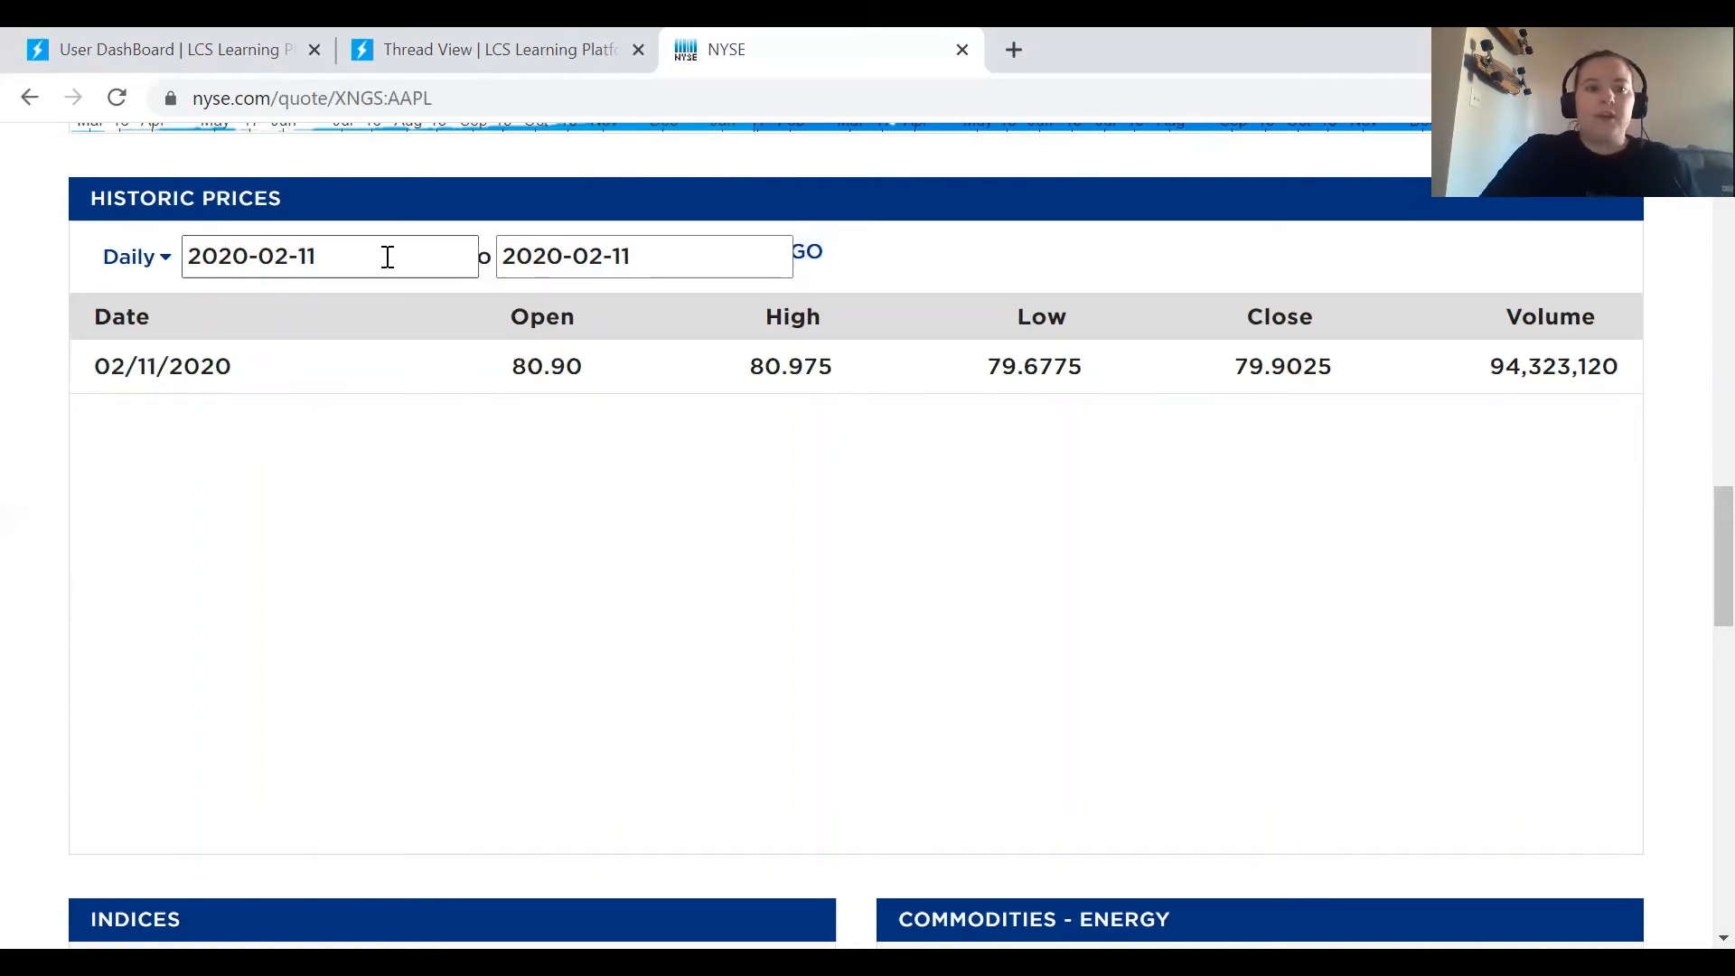
# Step: Widen the range to 2020-02-09 through 2020-02-11, listing closes of 80.3875 (02/10) and 79.9025 (02/11)
pyautogui.click(329, 255)
pyautogui.write('09')
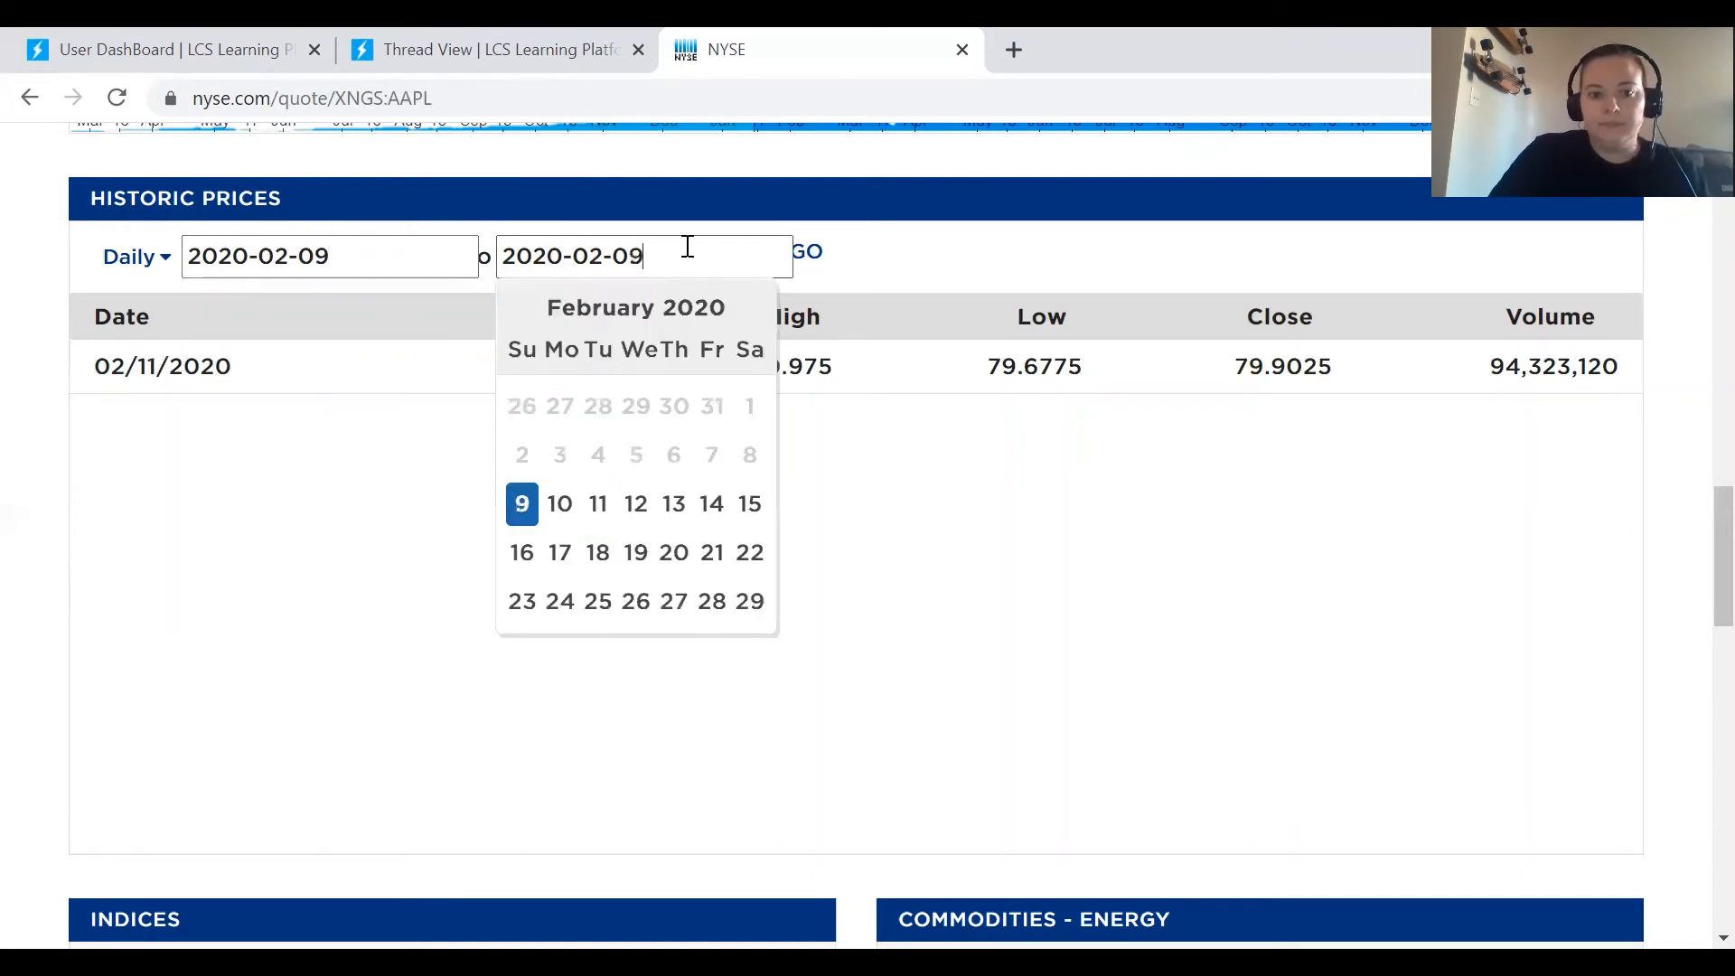
pyautogui.click(808, 255)
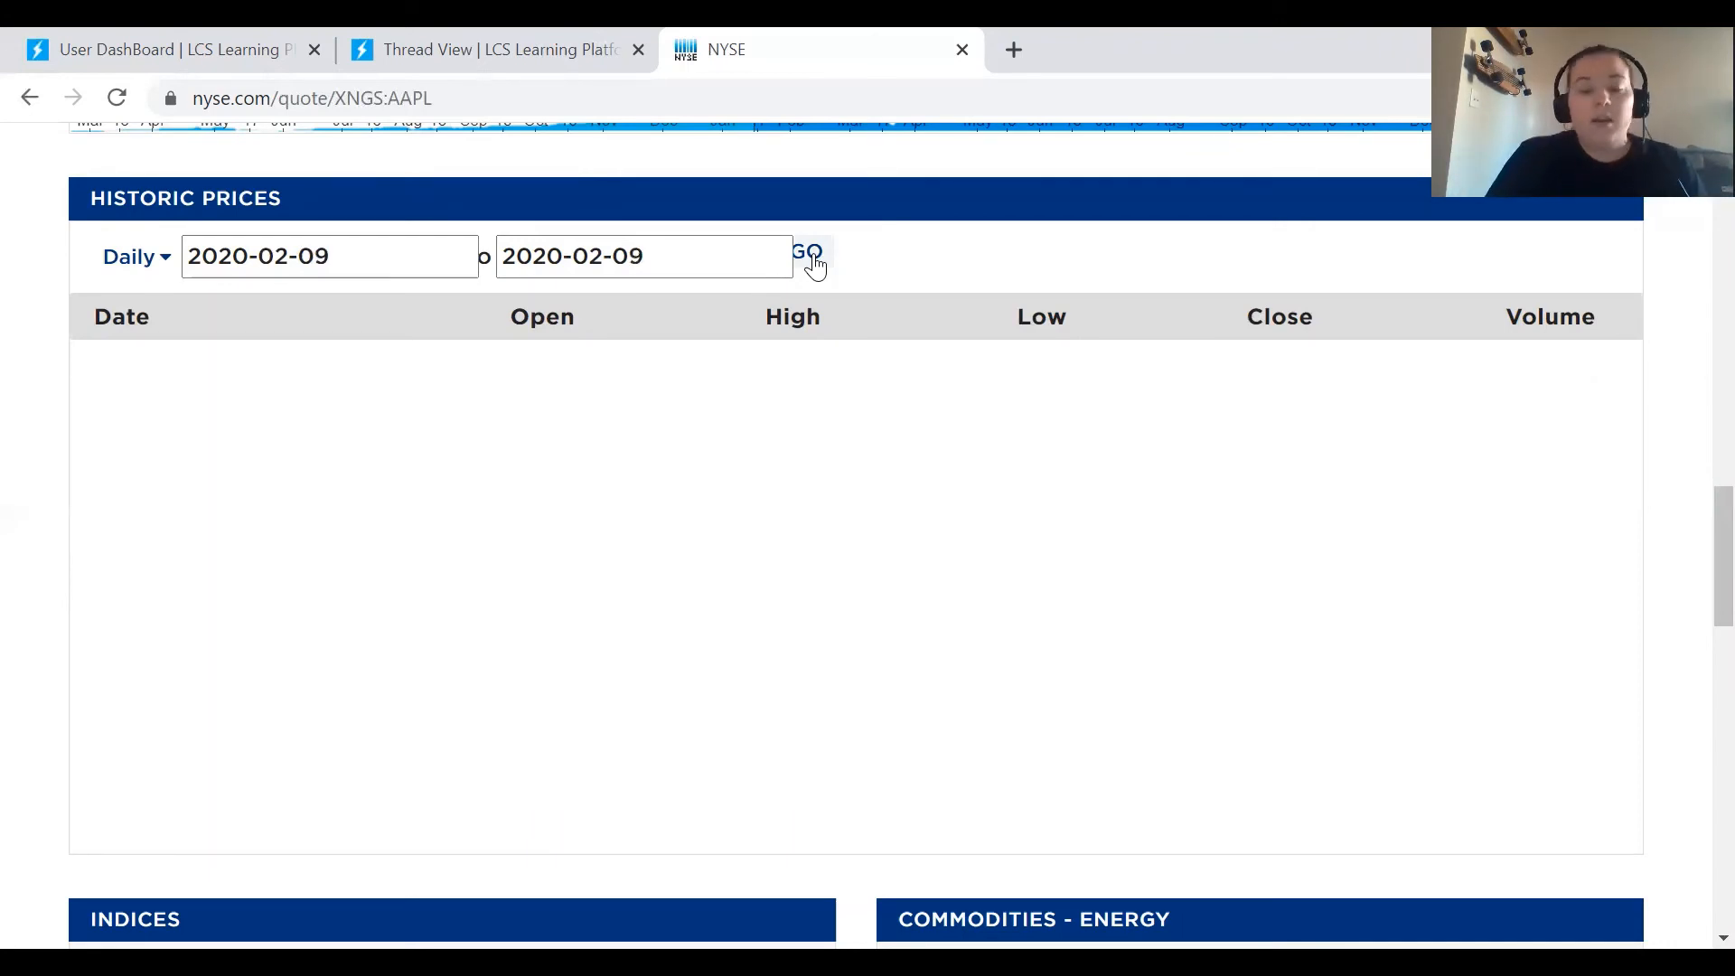
pyautogui.click(643, 255)
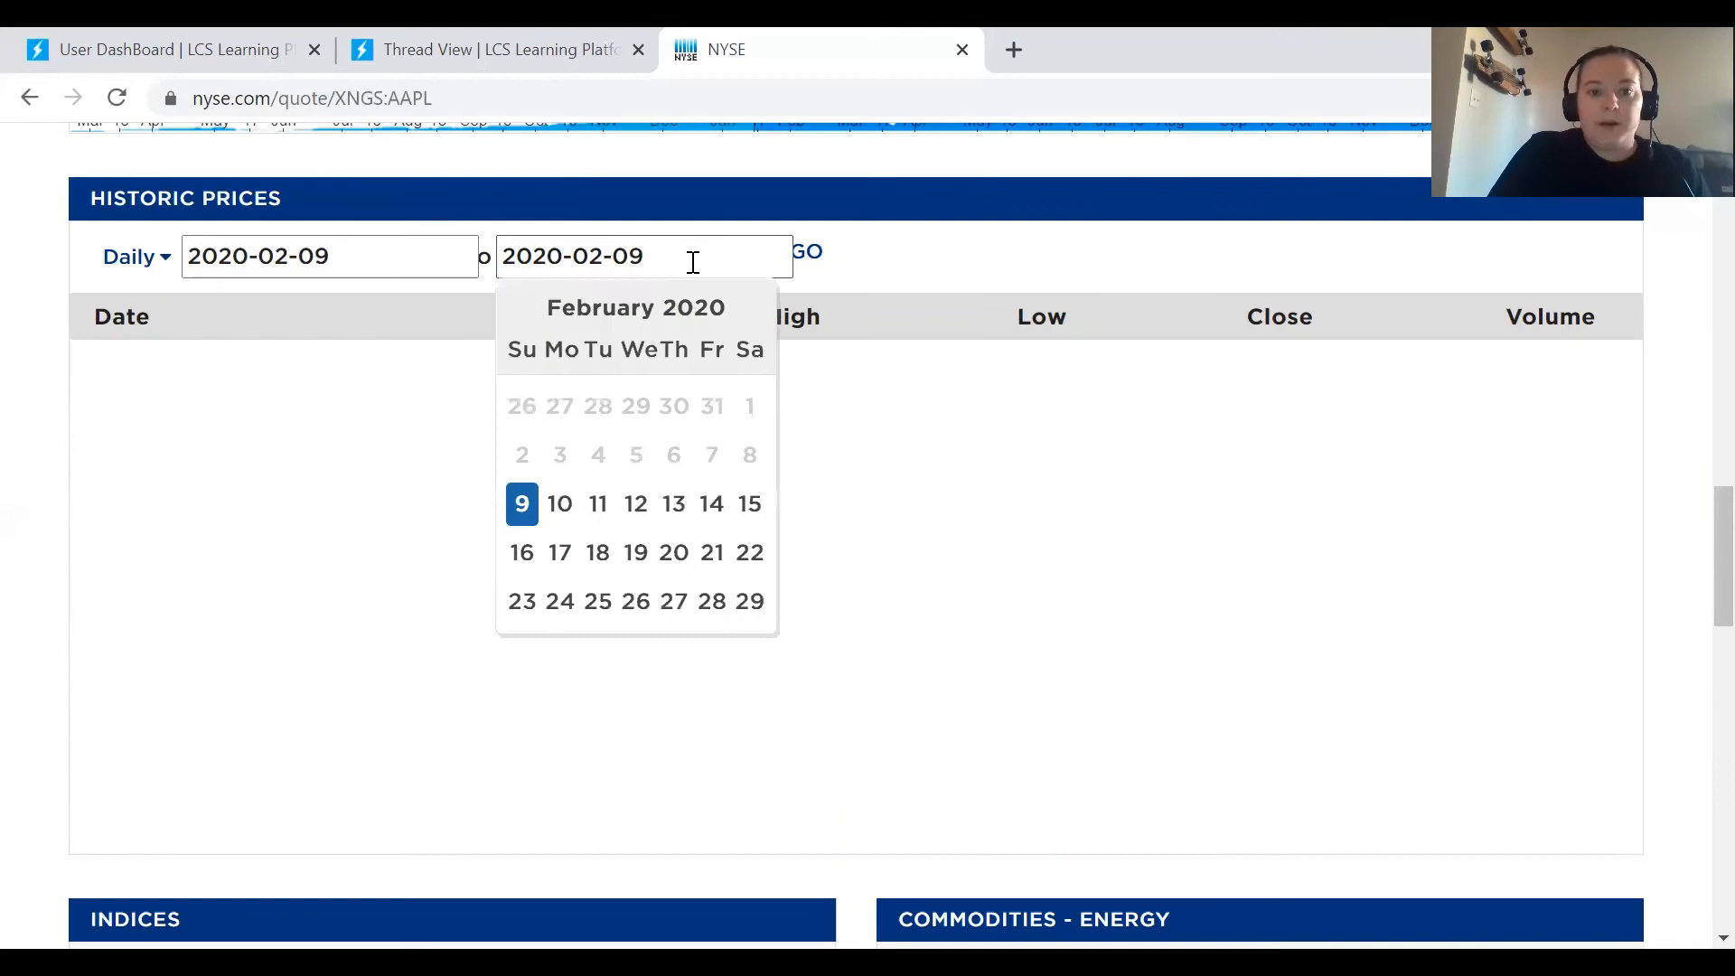
pyautogui.press('Backspace')
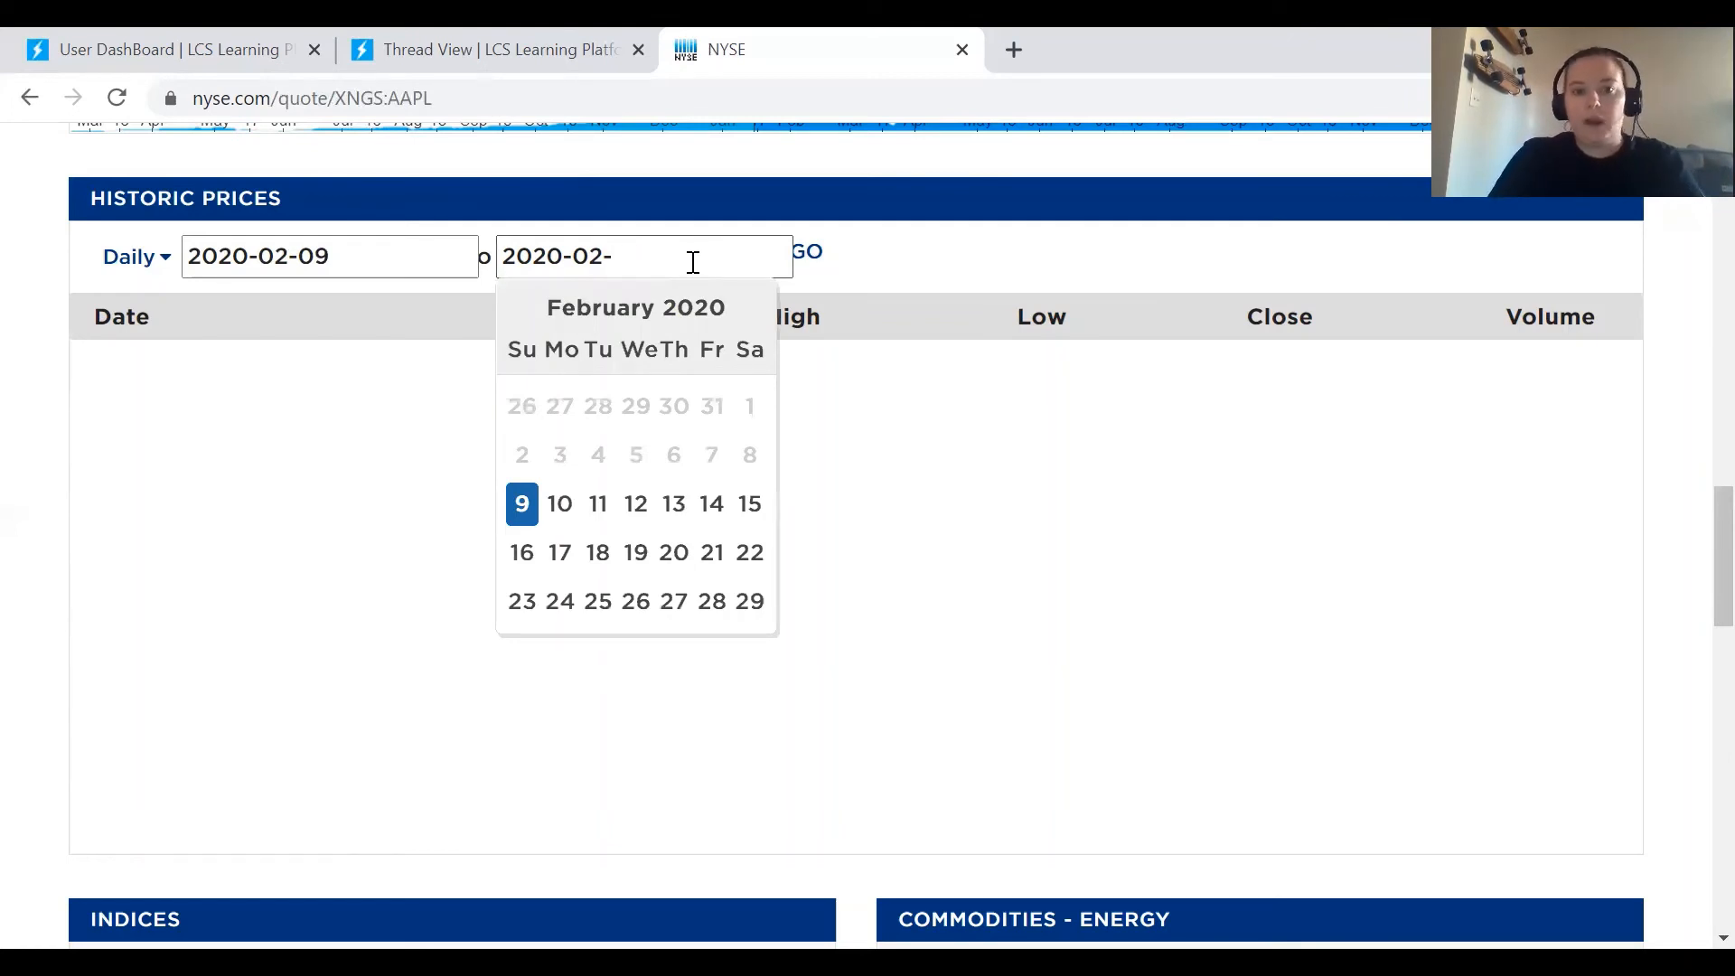
pyautogui.click(596, 504)
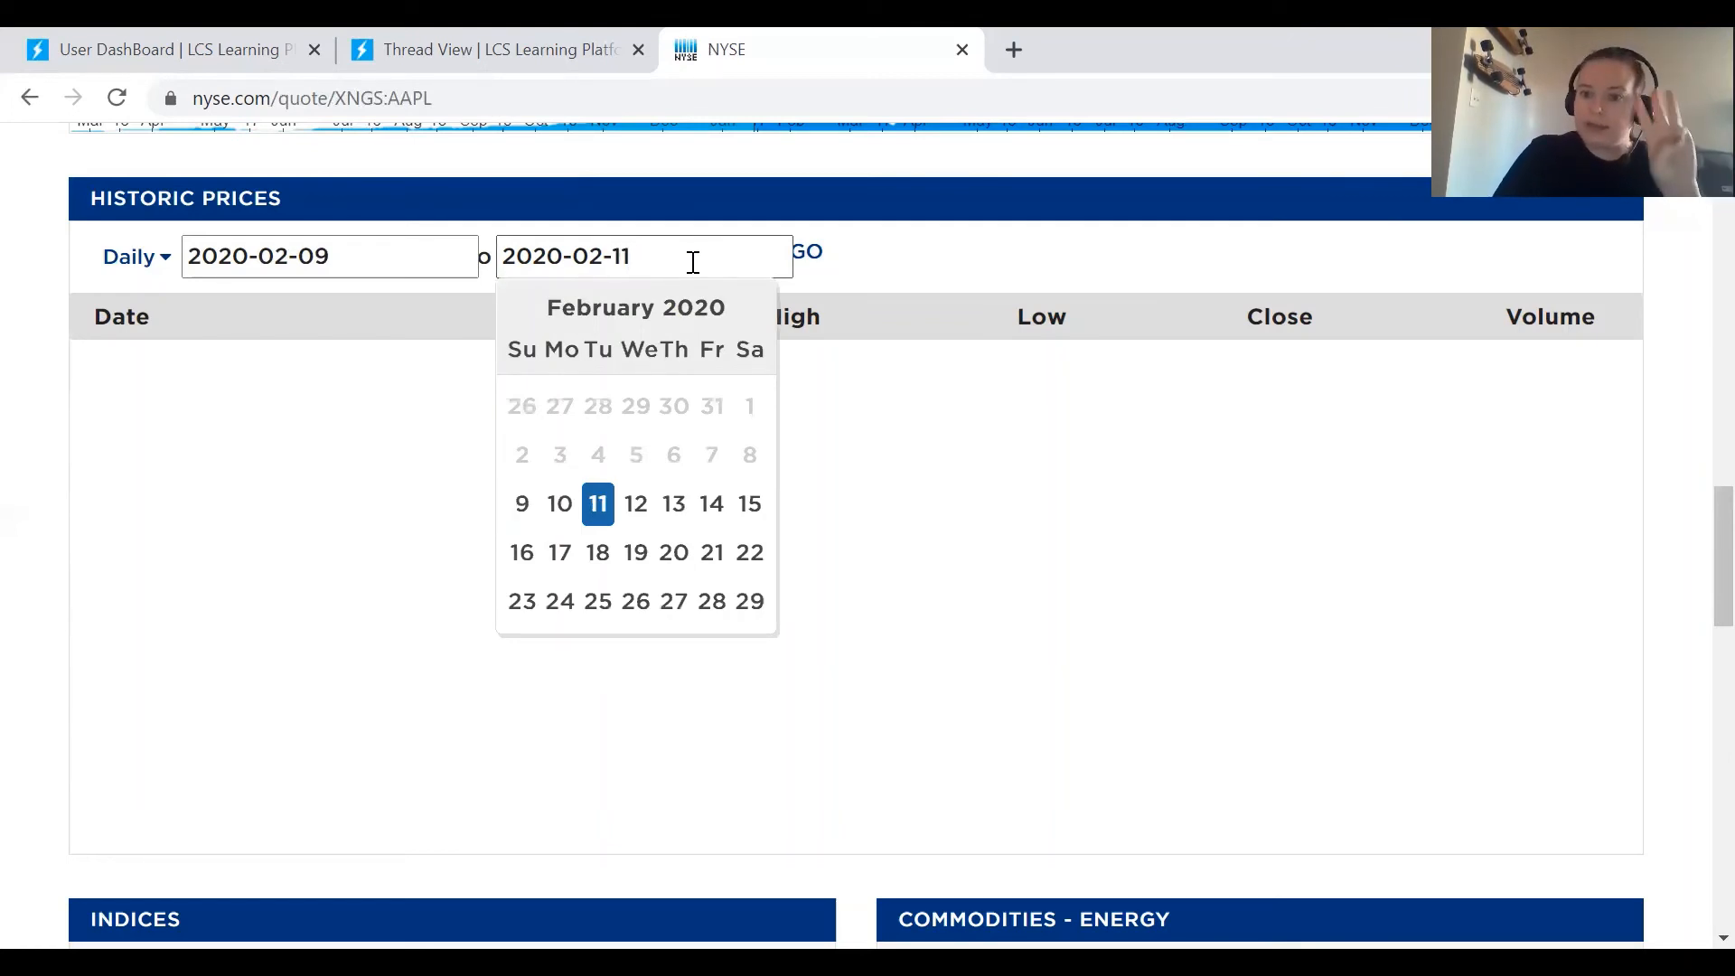
pyautogui.click(810, 255)
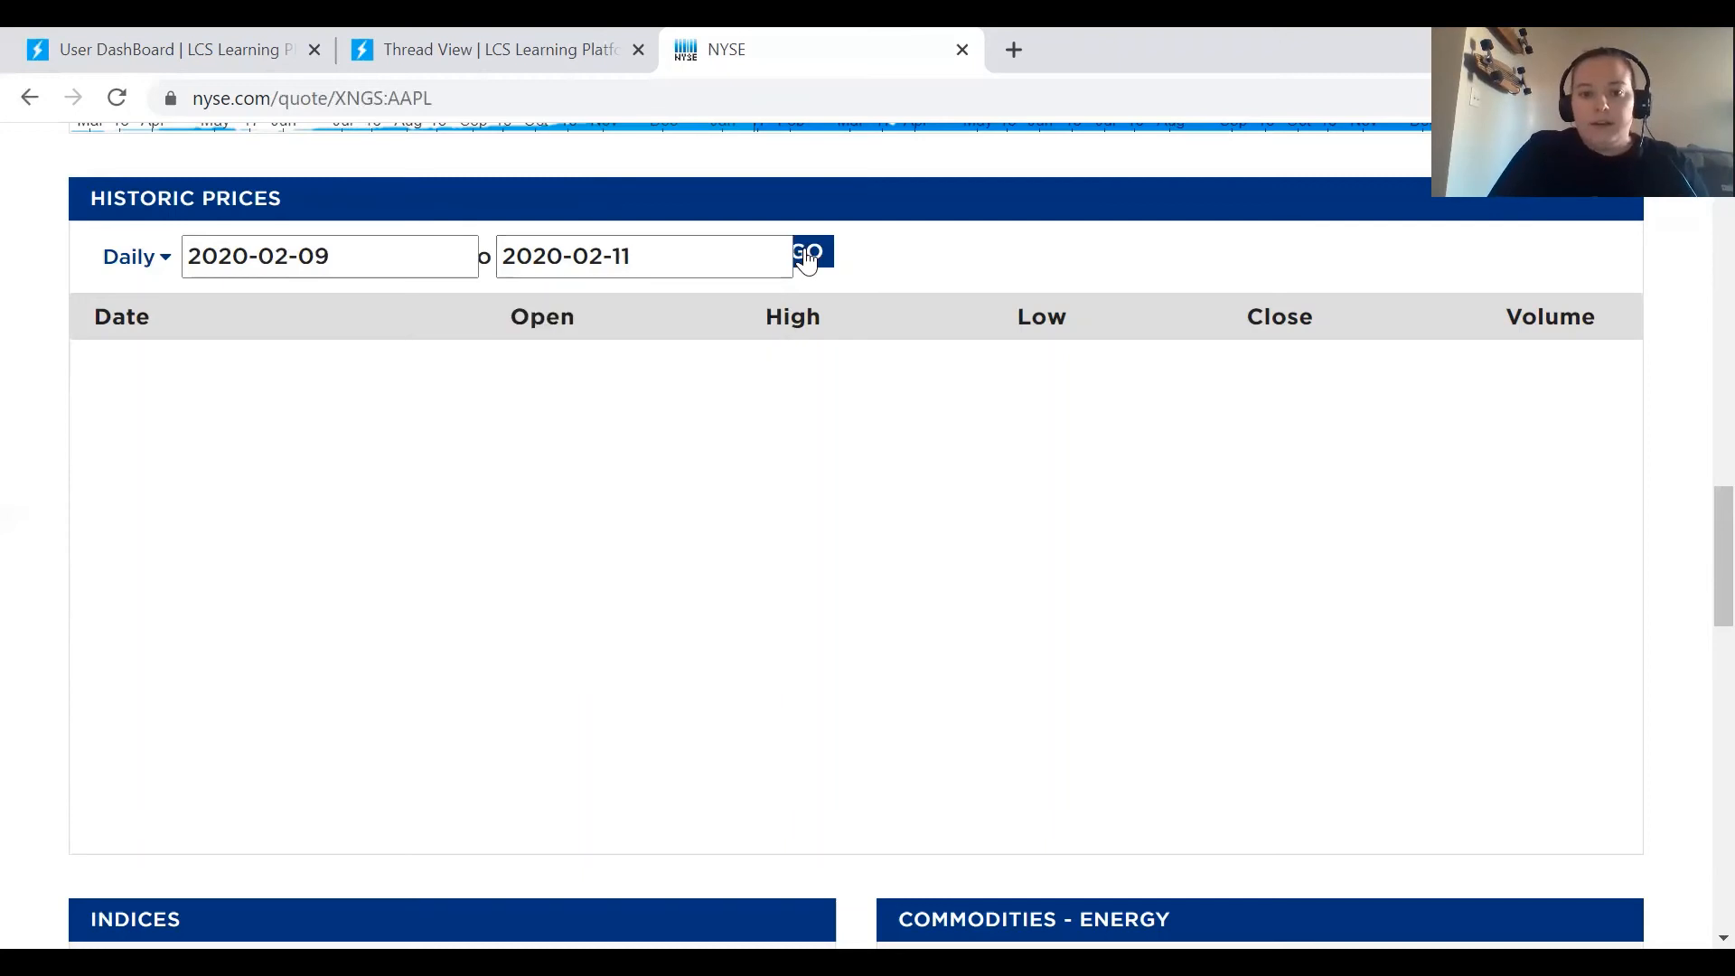
pyautogui.click(812, 253)
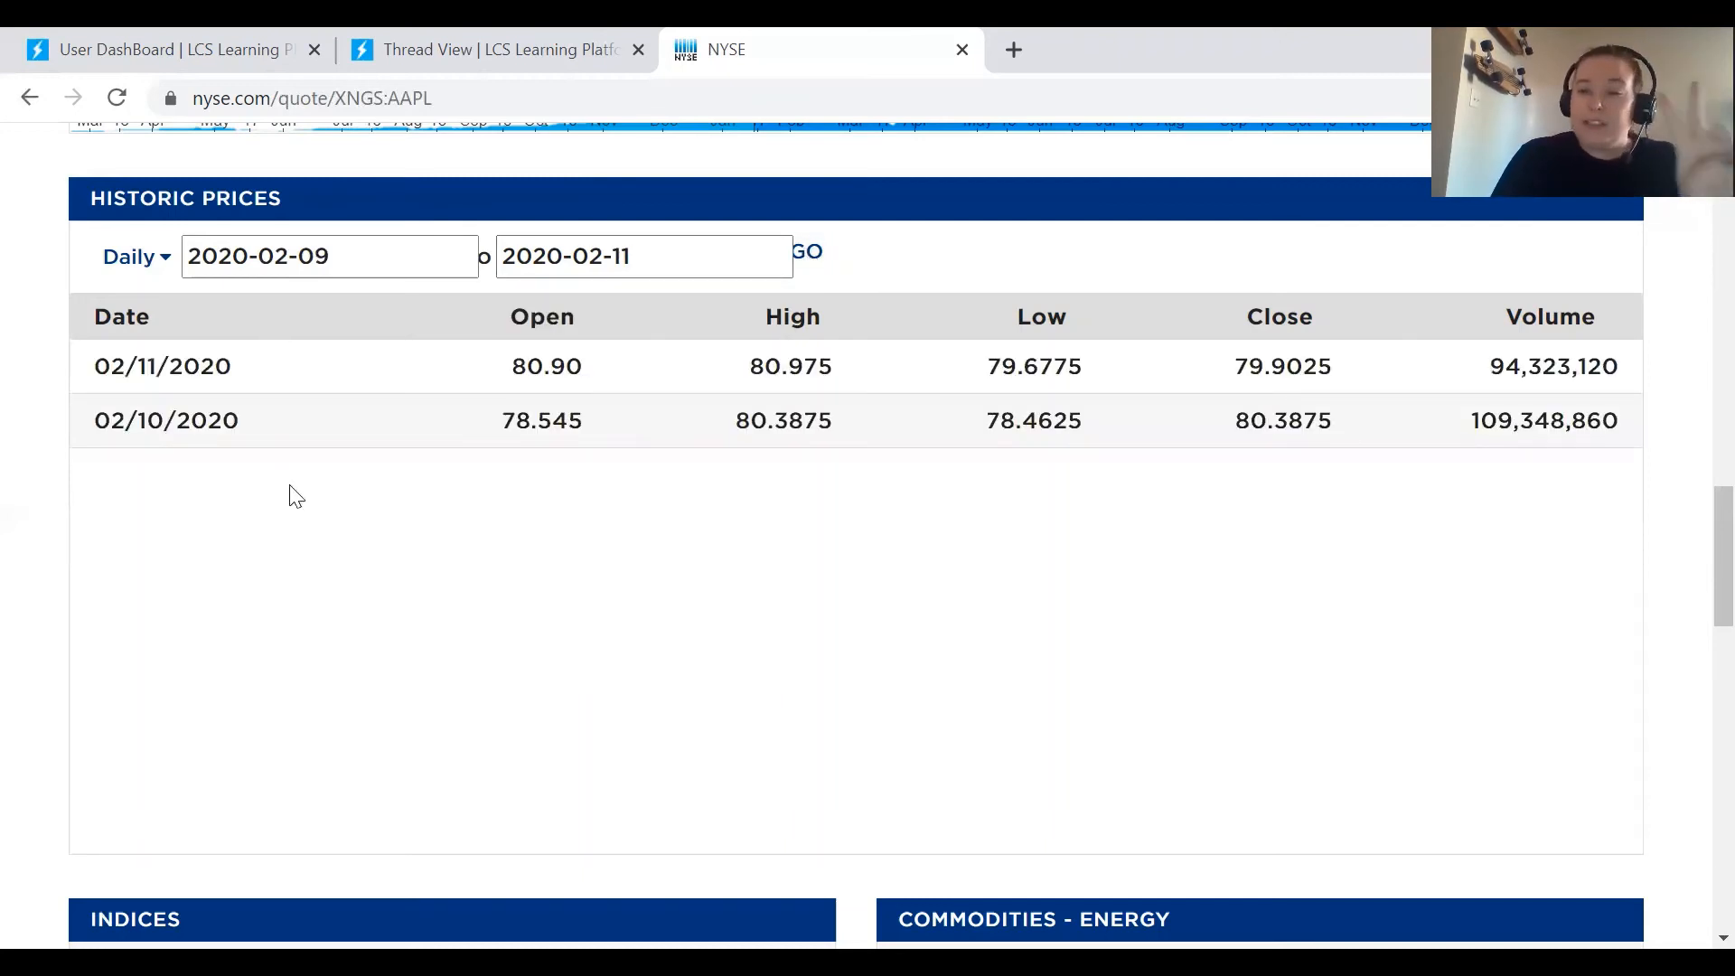